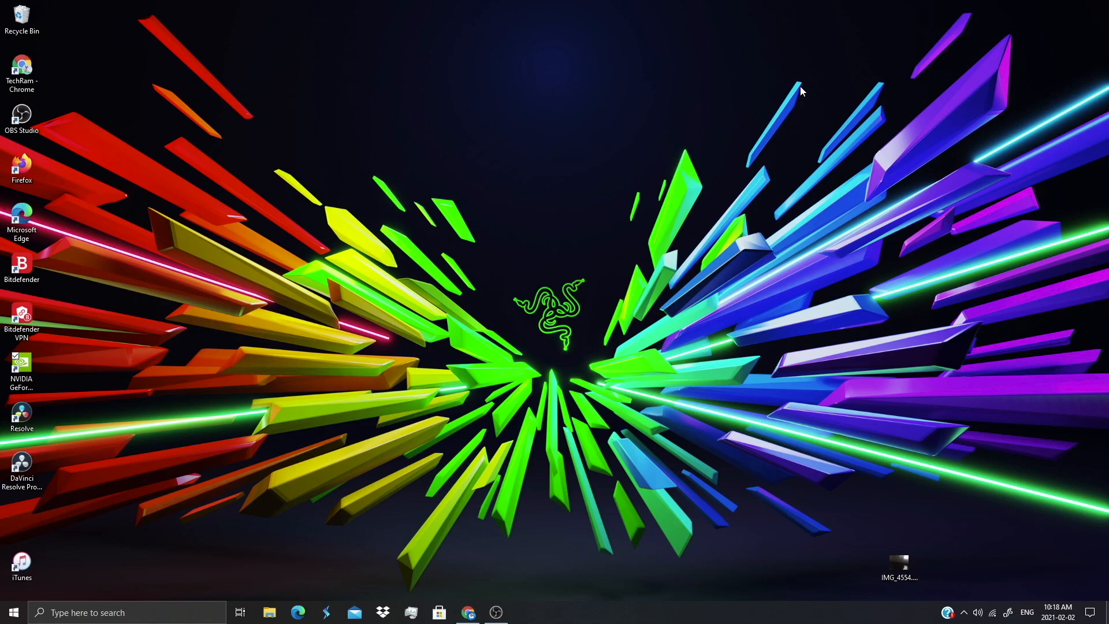
pyautogui.moveTo(654, 74)
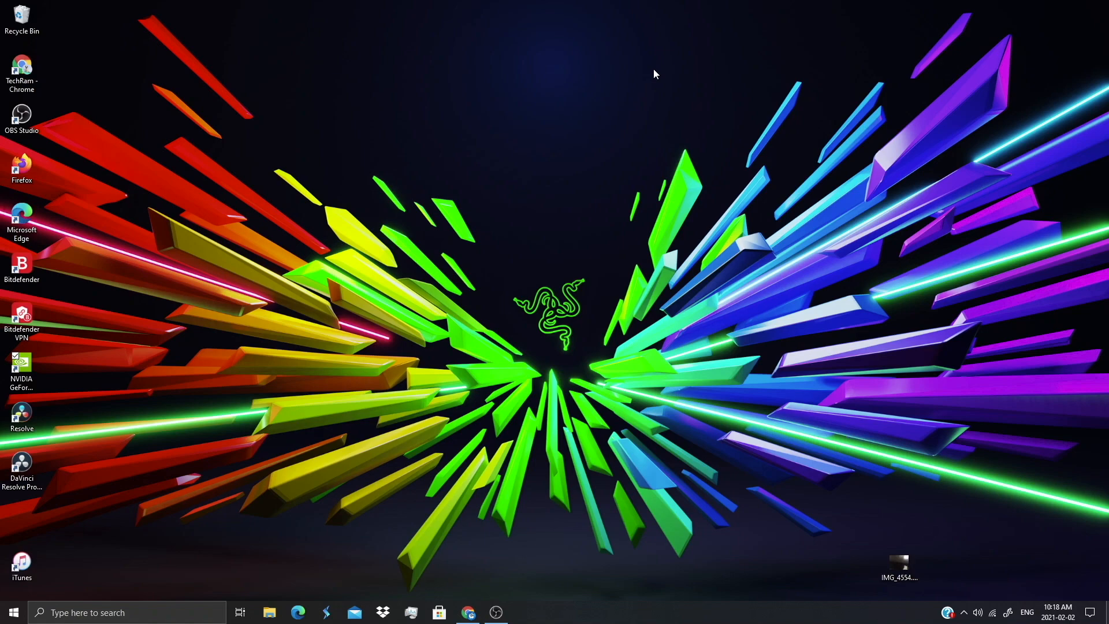
pyautogui.moveTo(650, 76)
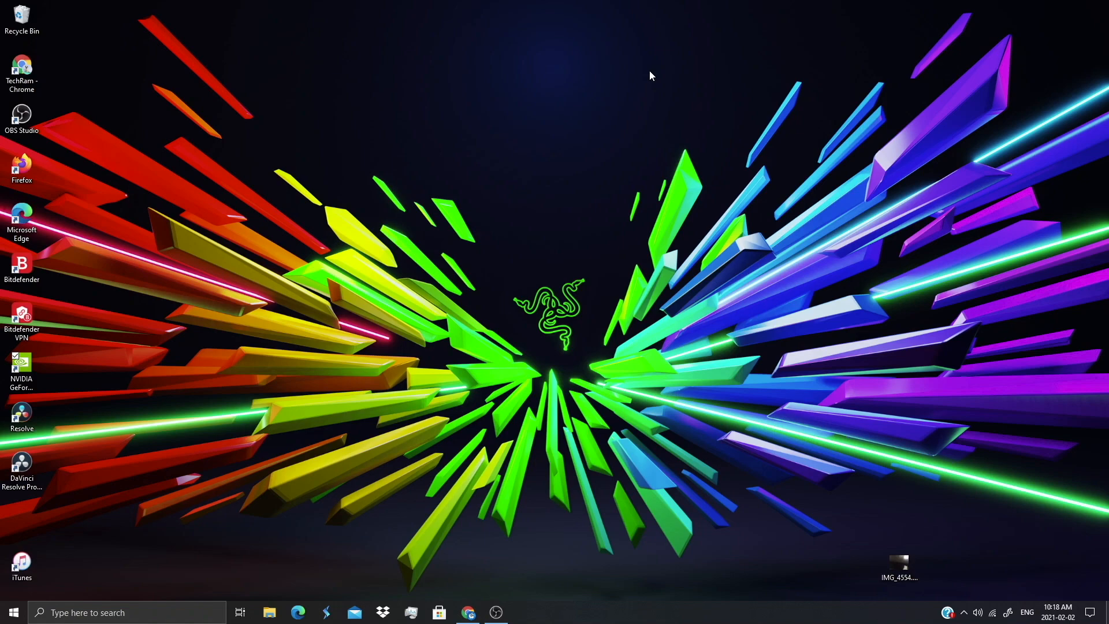
pyautogui.moveTo(856, 15)
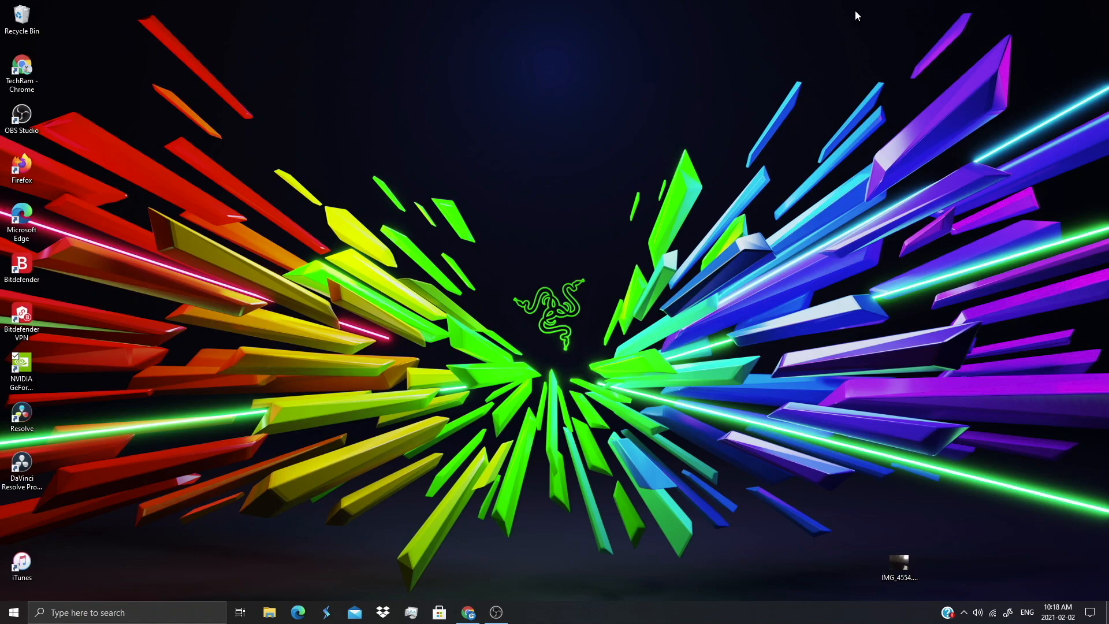
pyautogui.moveTo(361, 175)
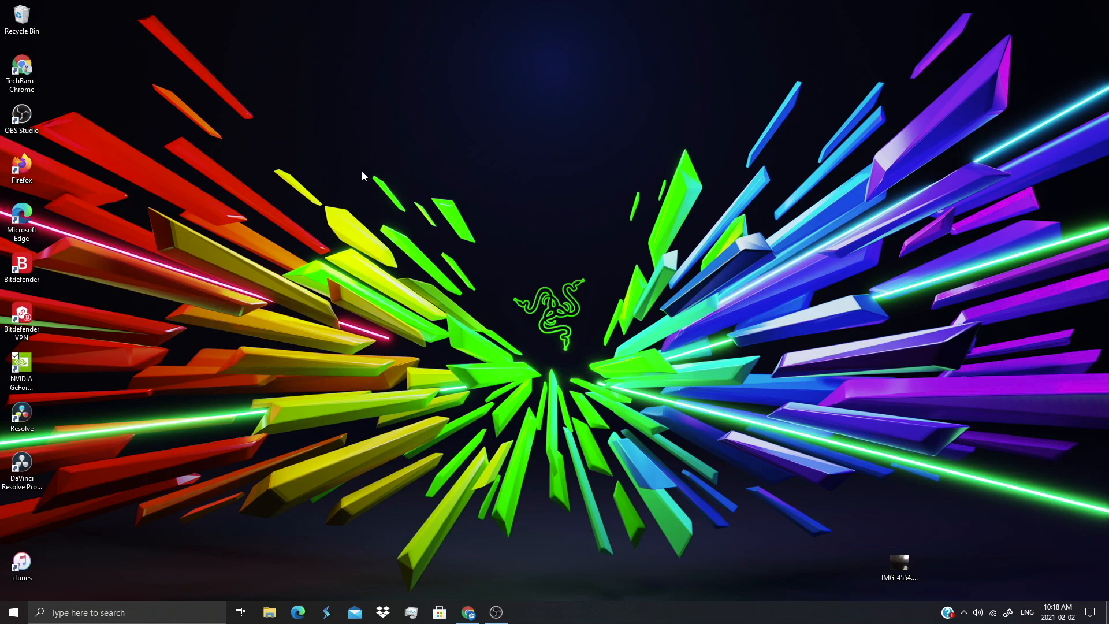
# Open the GeForce NOW desktop shortcut's file location, then close that folder window
pyautogui.click(21, 371)
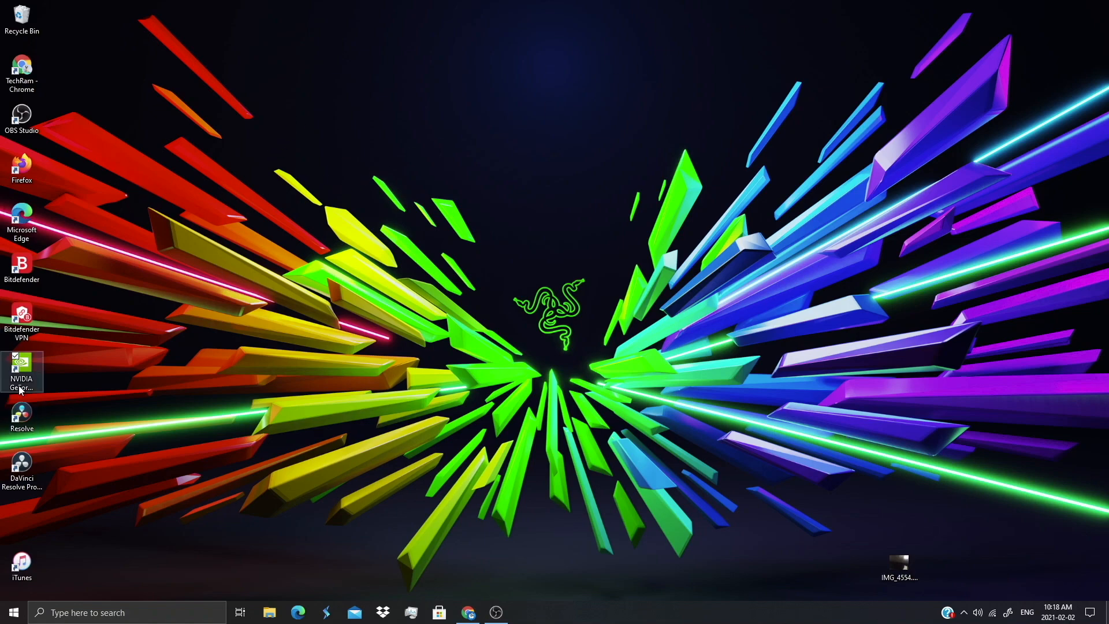
pyautogui.rightClick(20, 367)
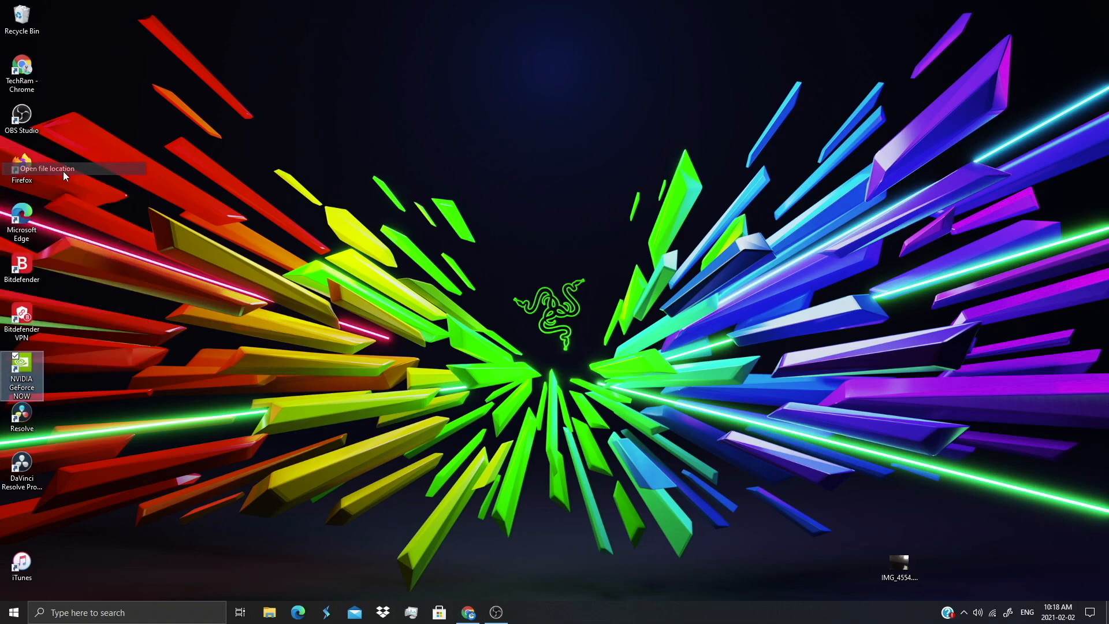
pyautogui.click(48, 168)
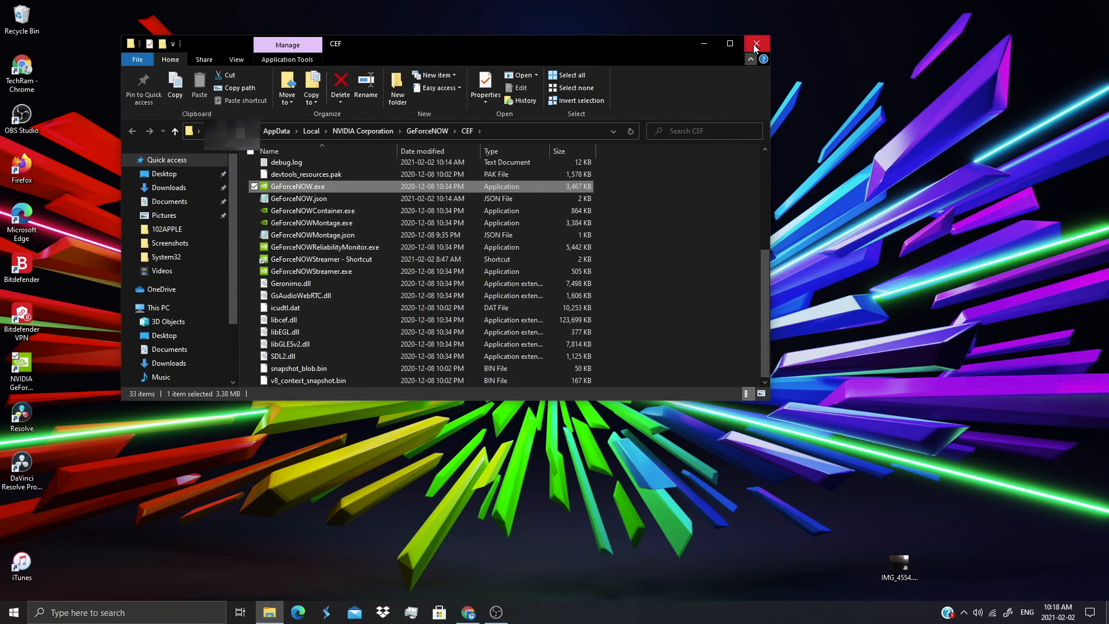
pyautogui.click(755, 43)
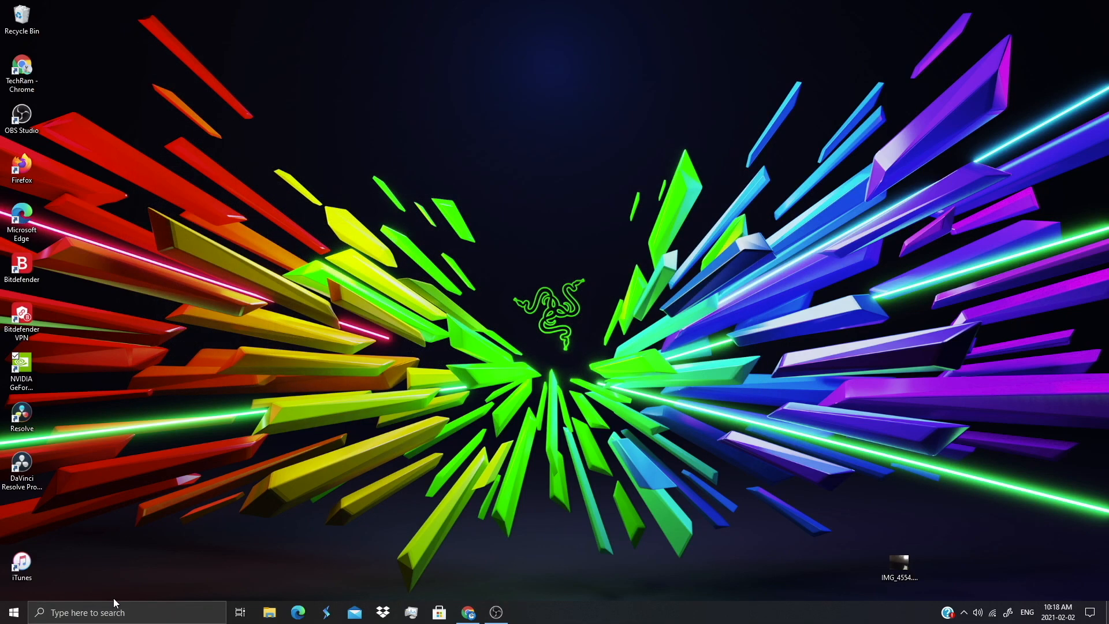
# Search 'ge', open the GeForce NOW app location, then follow the shortcut to the CEF install folder
pyautogui.click(107, 612)
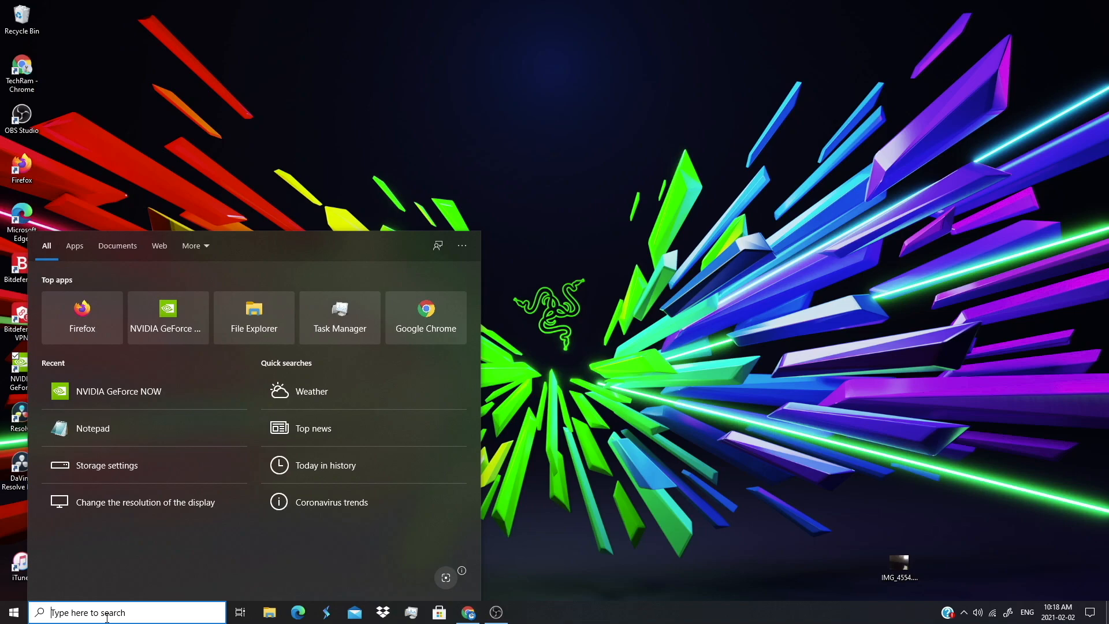
pyautogui.write('ge')
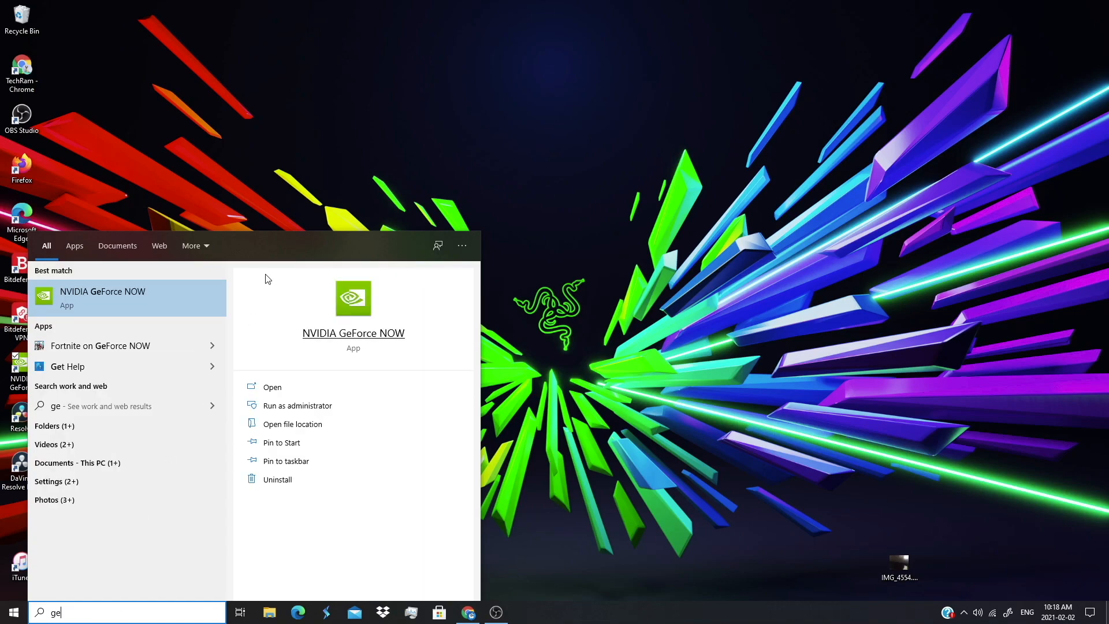
pyautogui.click(293, 424)
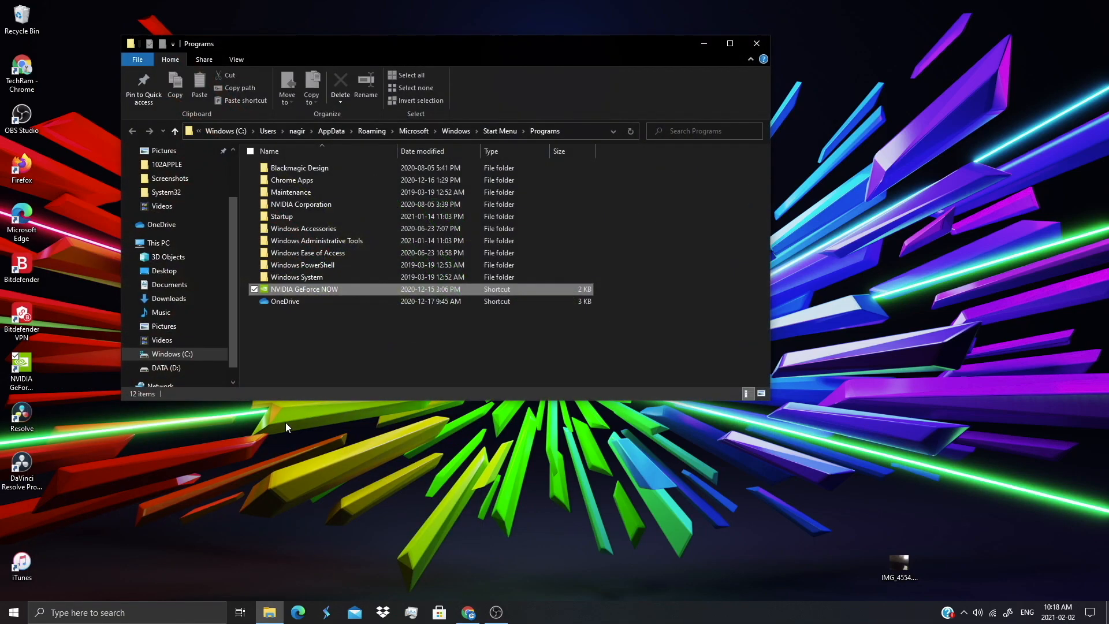
pyautogui.click(303, 289)
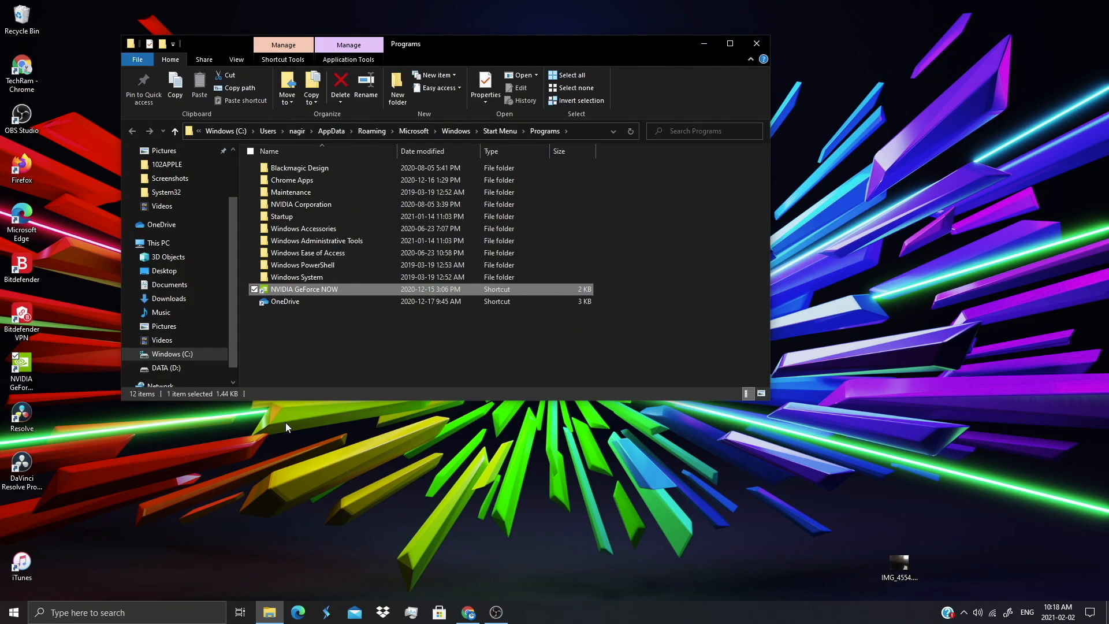
pyautogui.rightClick(304, 288)
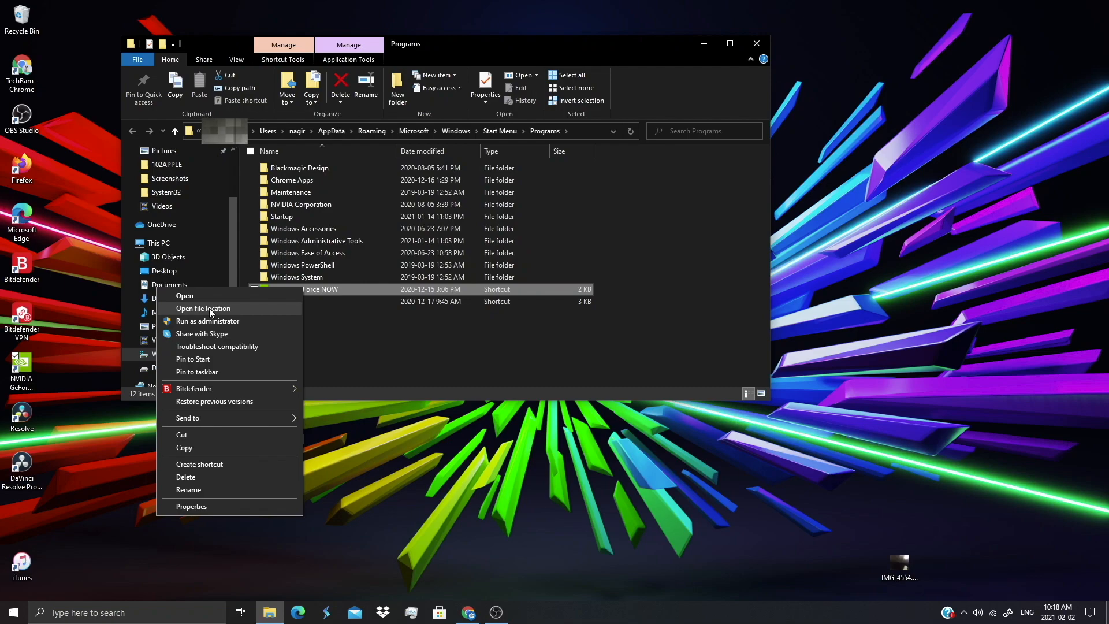
pyautogui.click(203, 307)
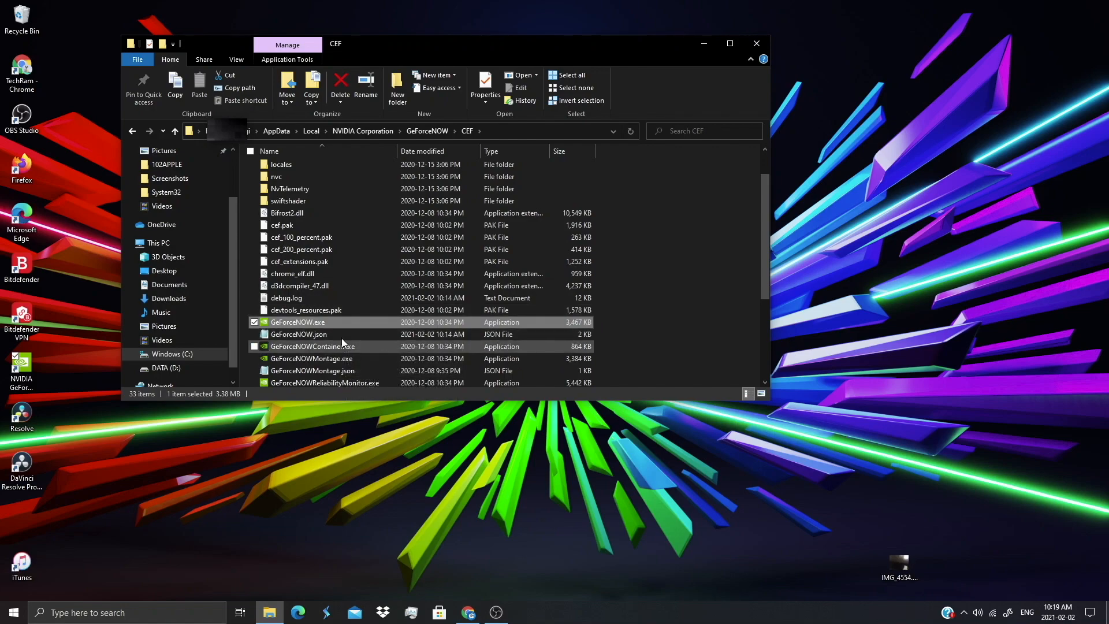
# Show hidden items in the CEF folder so the cef, data and dependencies folders appear
pyautogui.click(298, 333)
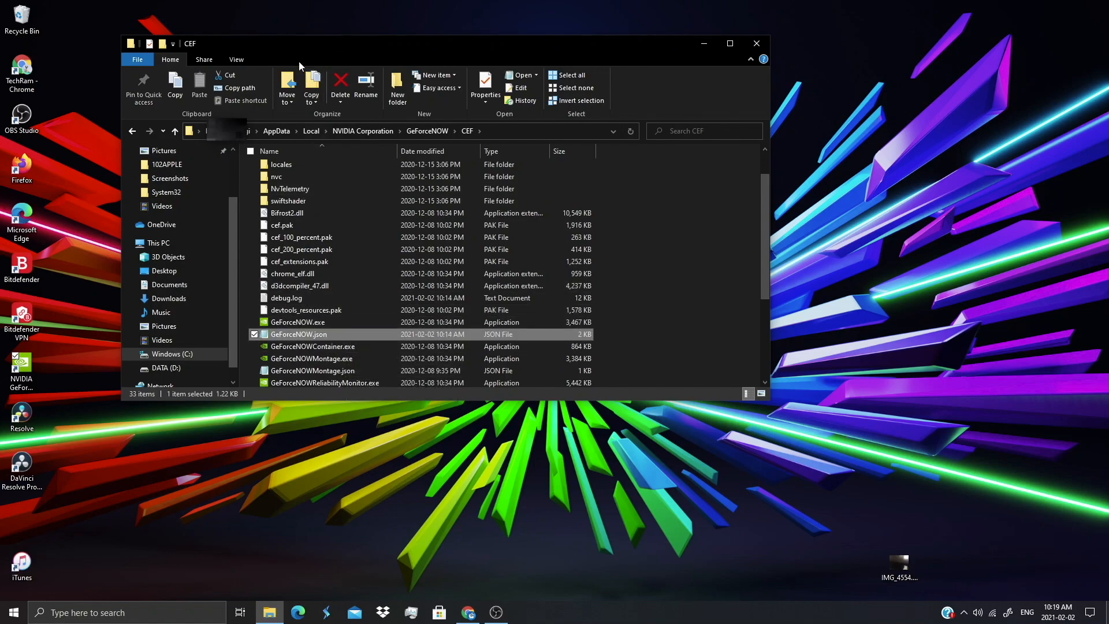
pyautogui.click(236, 59)
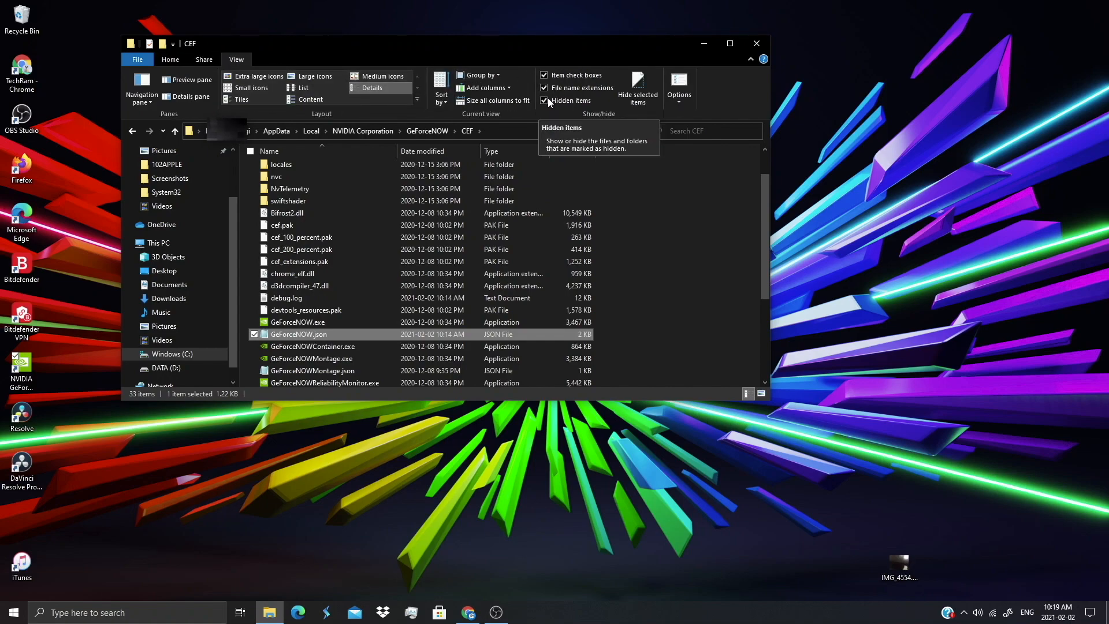
pyautogui.click(544, 101)
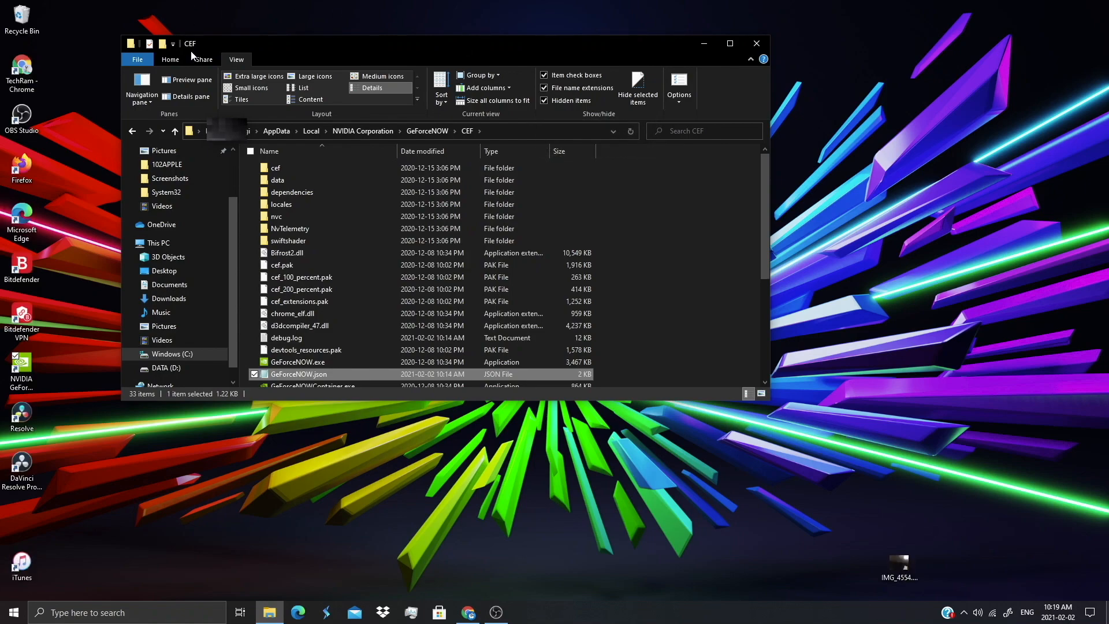
pyautogui.scroll(-3)
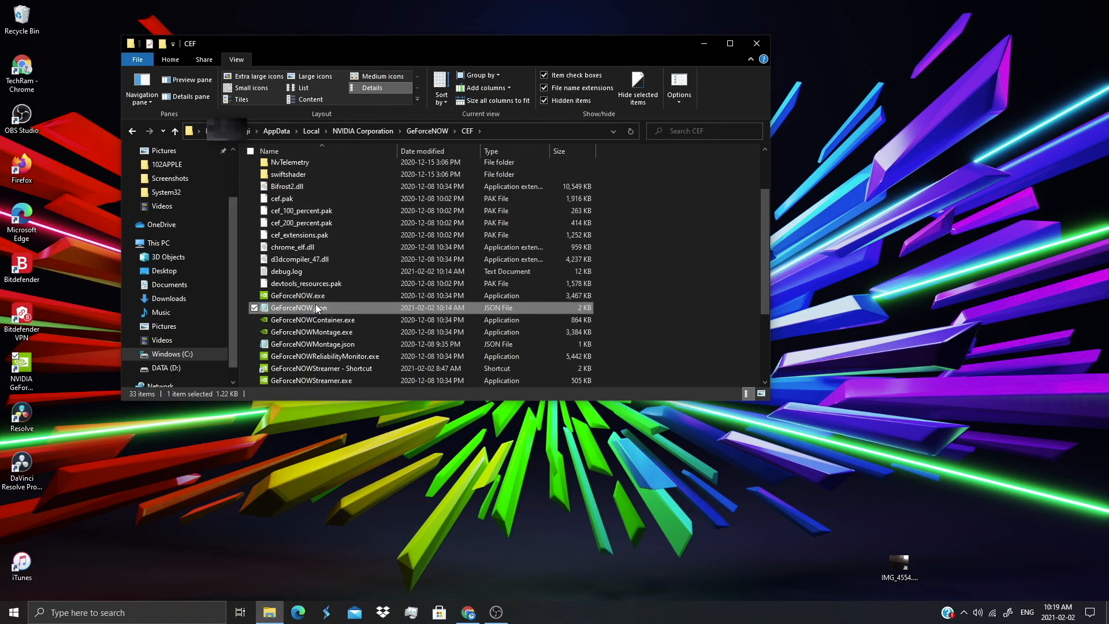
# Open the Properties dialog of GeForceNOW.json
pyautogui.rightClick(297, 307)
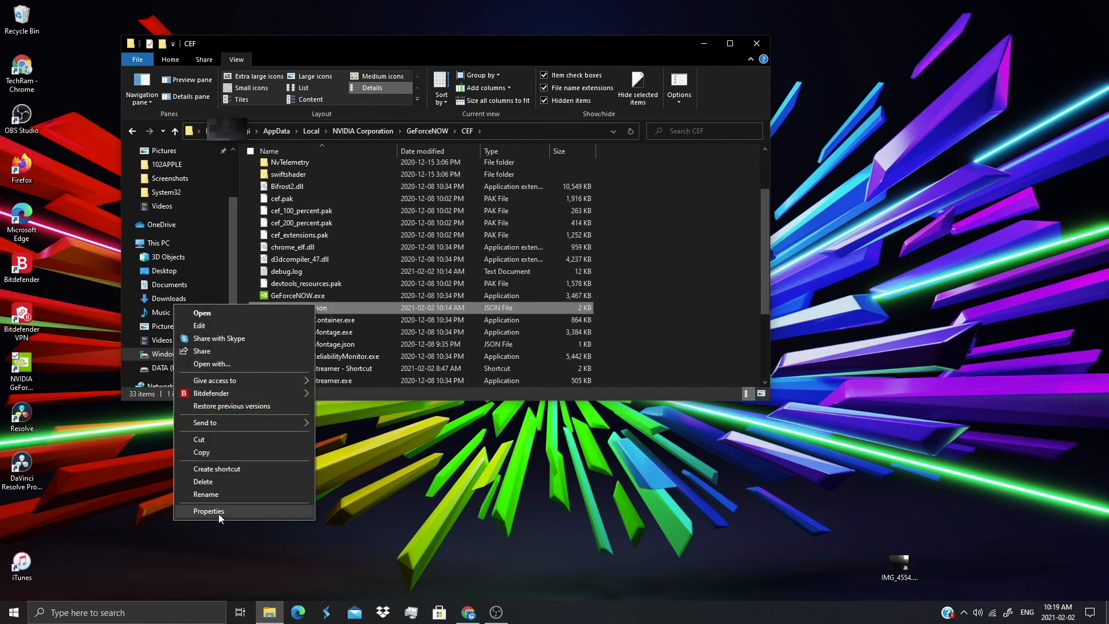
pyautogui.click(209, 511)
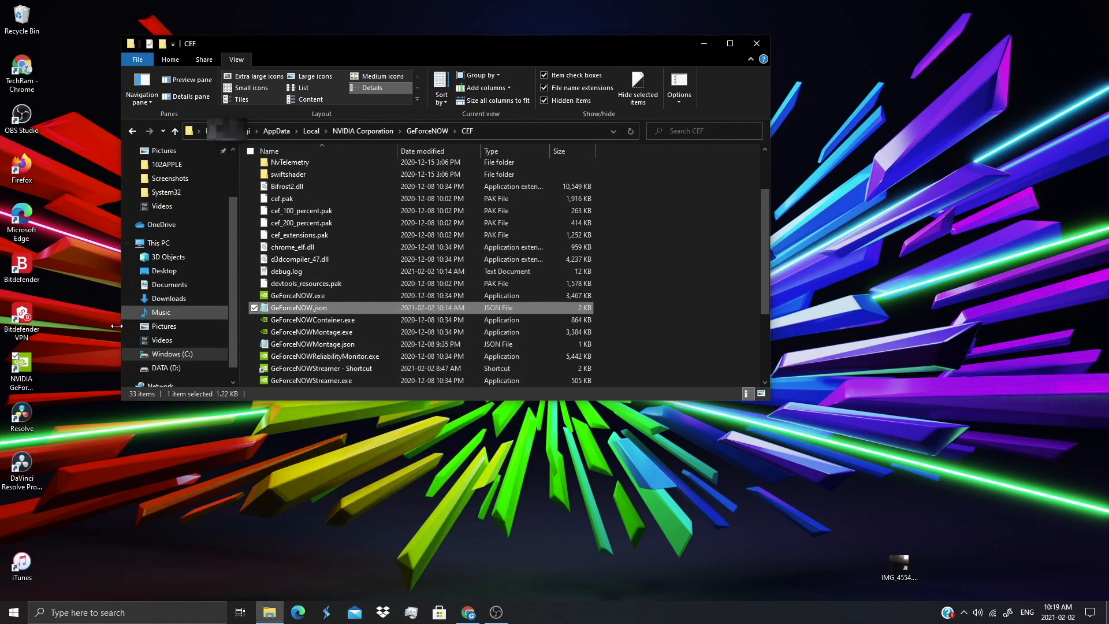
pyautogui.rightClick(300, 307)
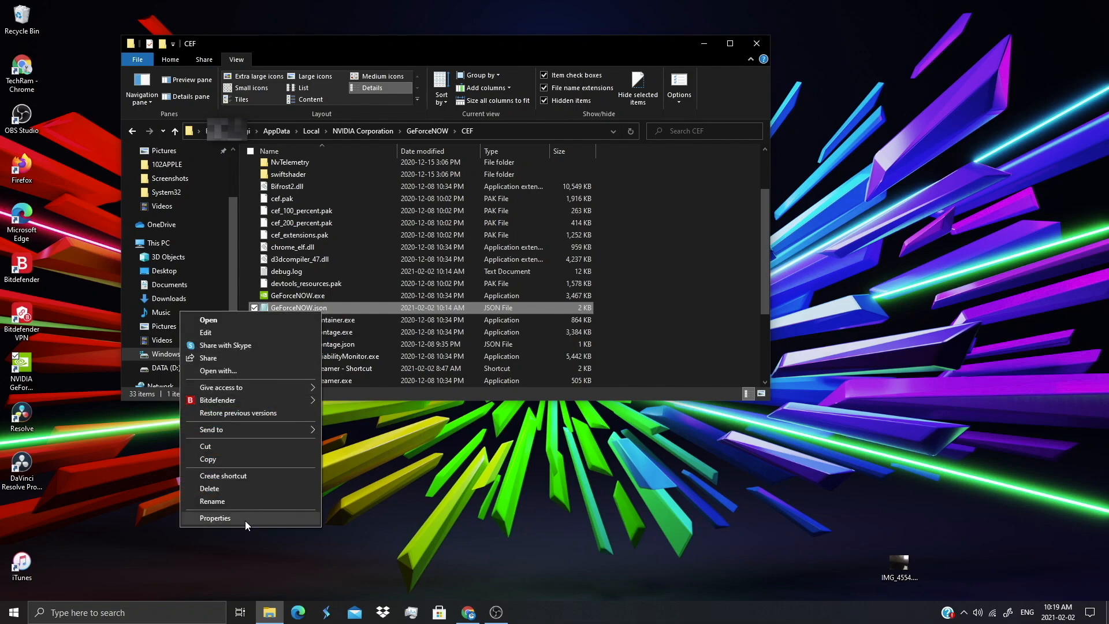
pyautogui.click(214, 518)
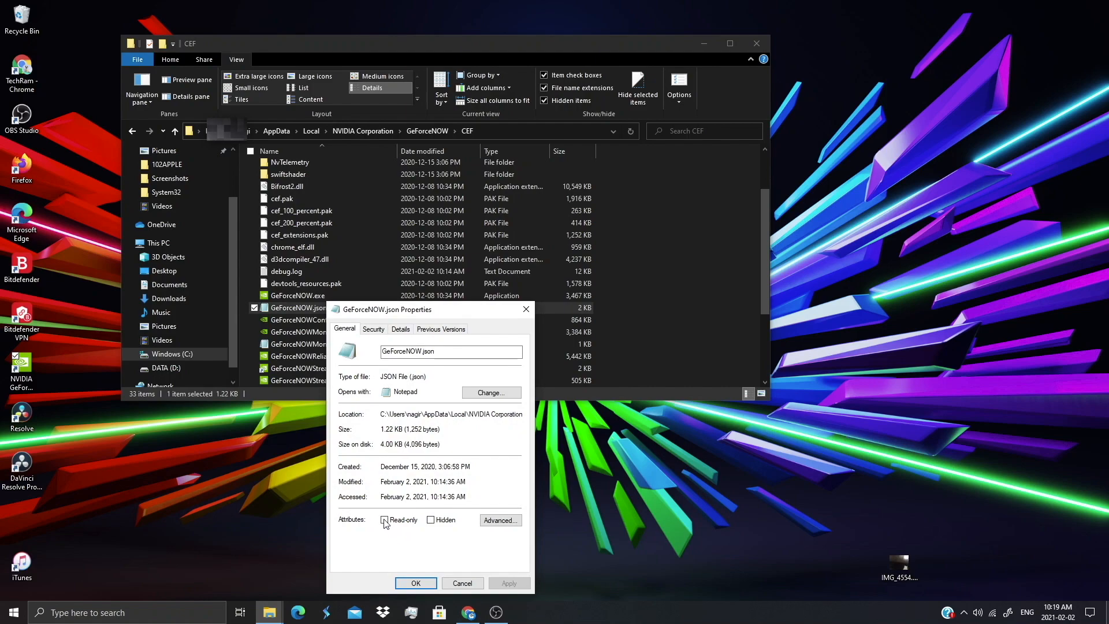
# Clear the Read-only and Hidden attributes of GeForceNOW.json and apply the change
pyautogui.click(384, 520)
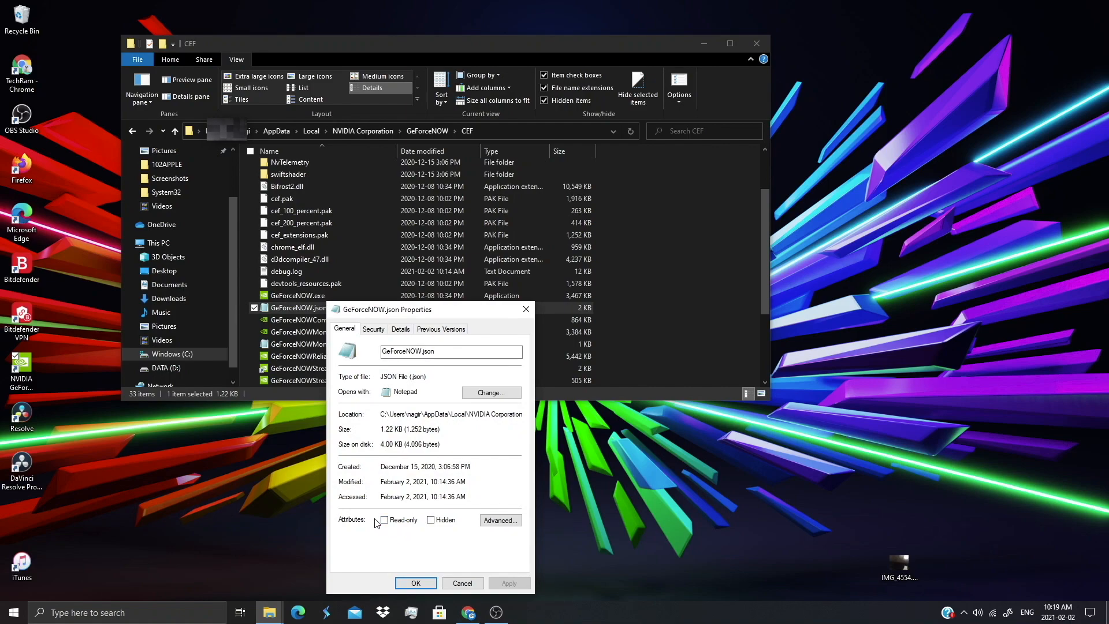
pyautogui.moveTo(416, 512)
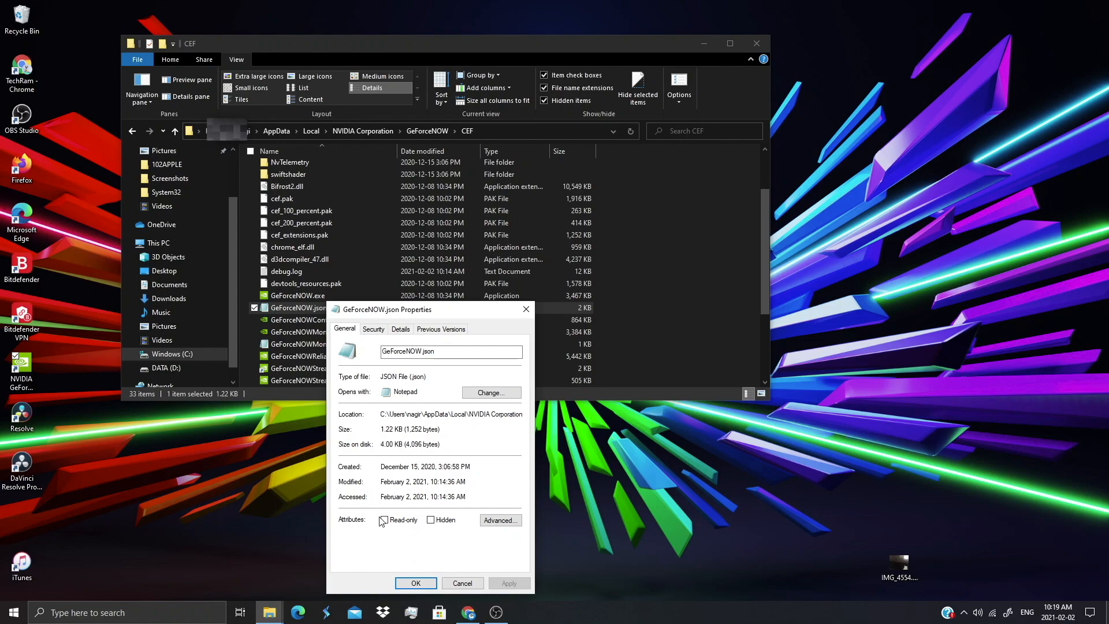
pyautogui.click(385, 518)
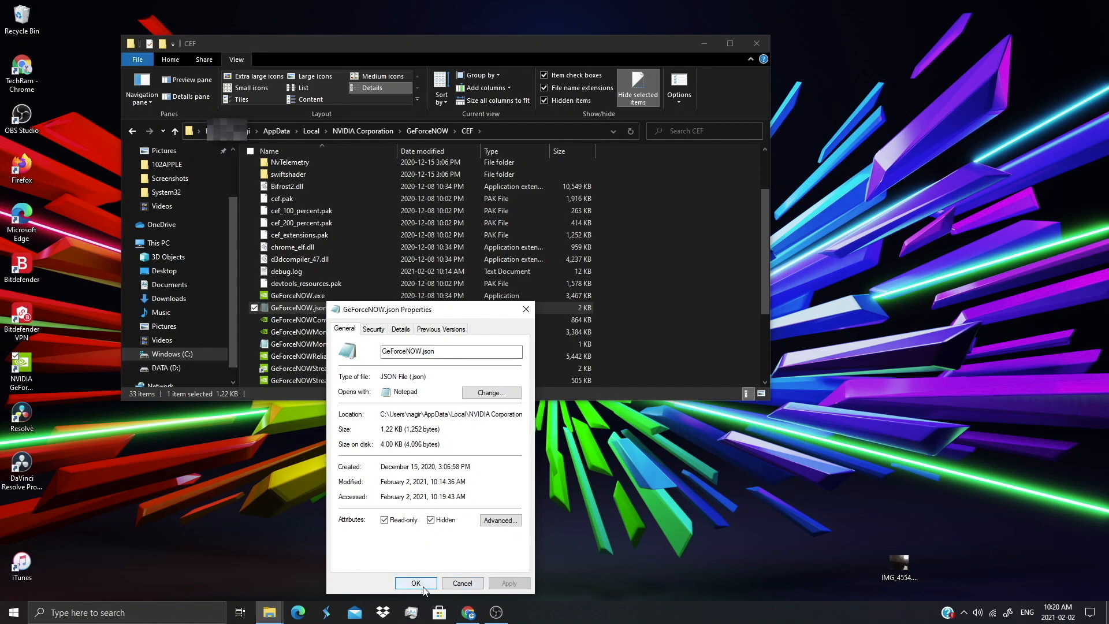
pyautogui.click(384, 520)
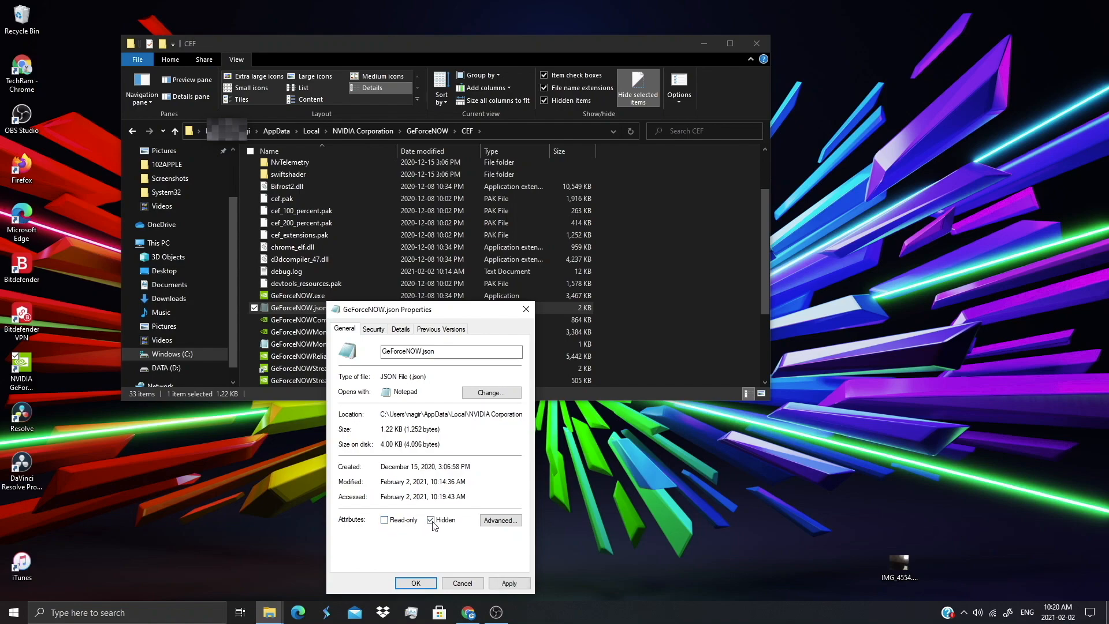
pyautogui.click(508, 582)
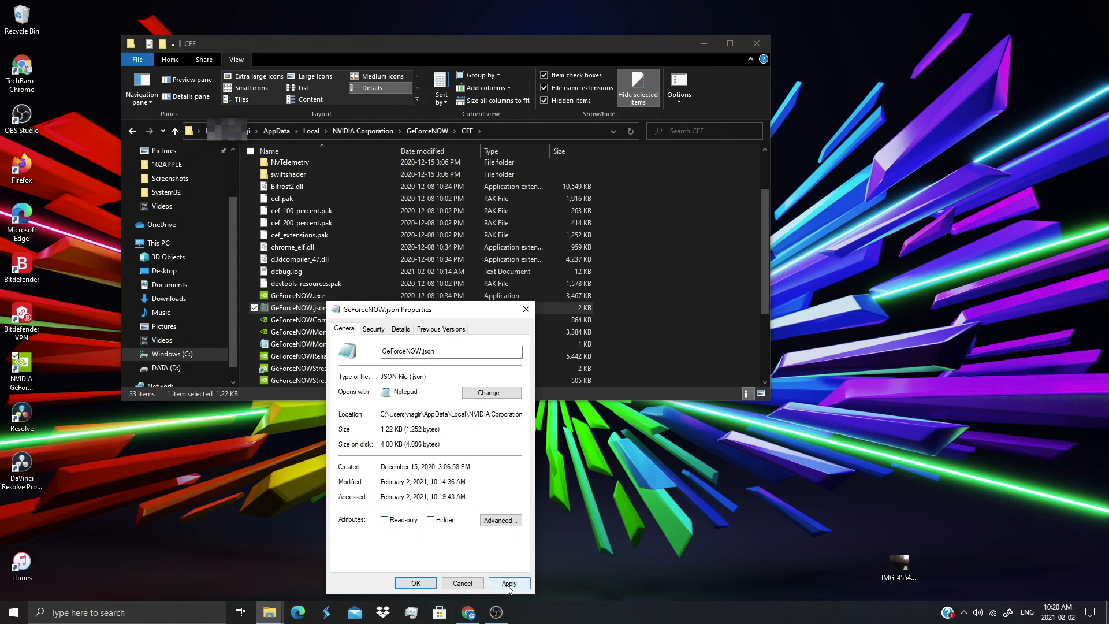
pyautogui.click(508, 582)
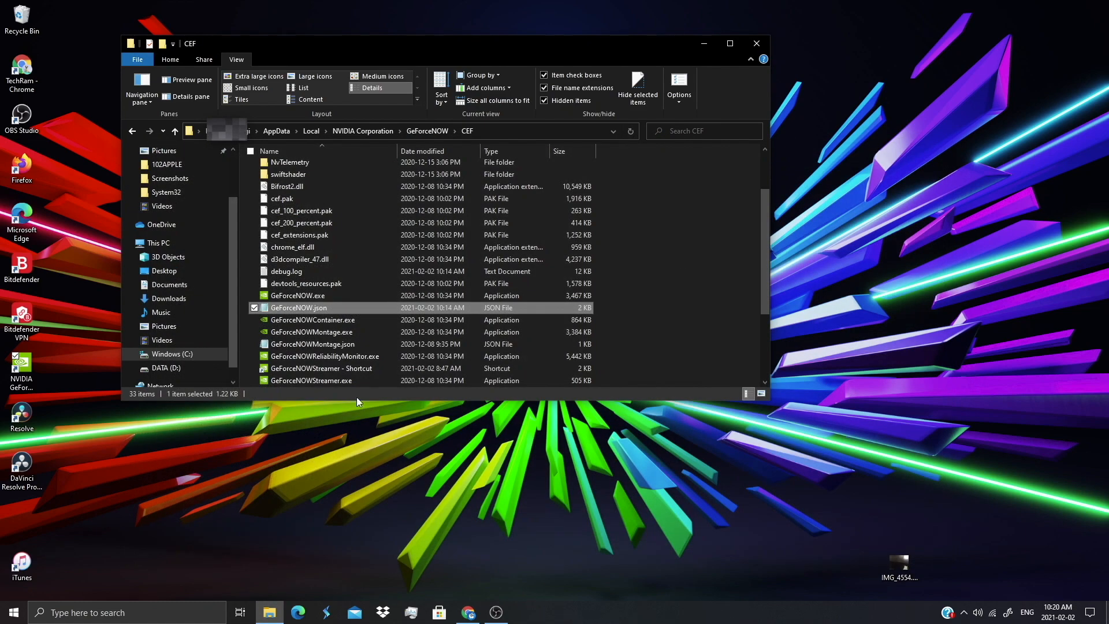
# Open GeForceNOW.json with Notepad via Open with
pyautogui.rightClick(298, 307)
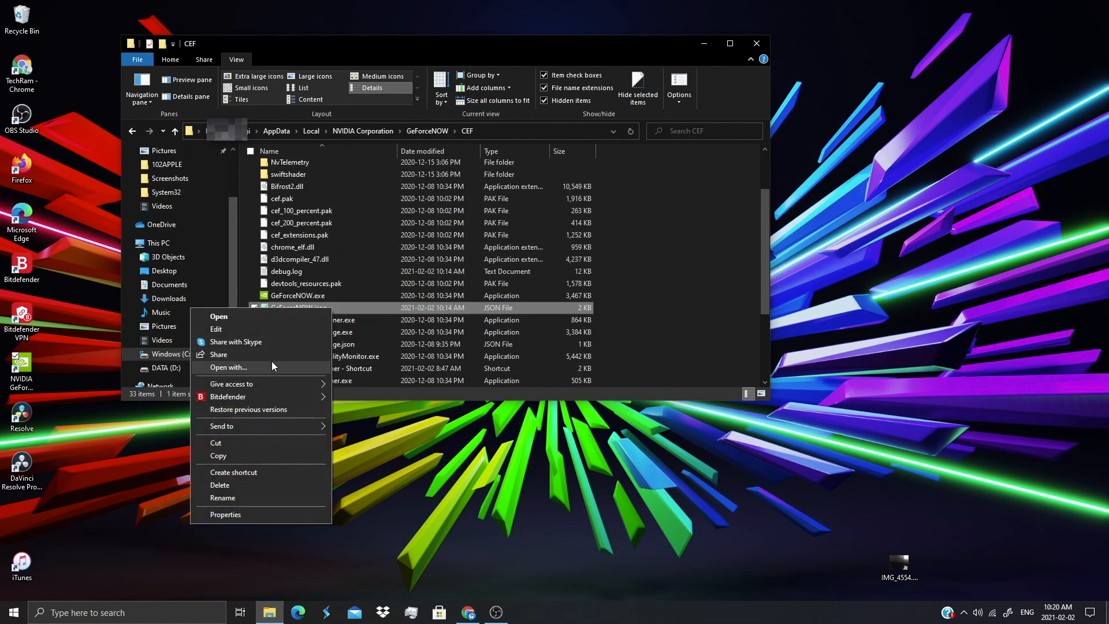
pyautogui.click(227, 367)
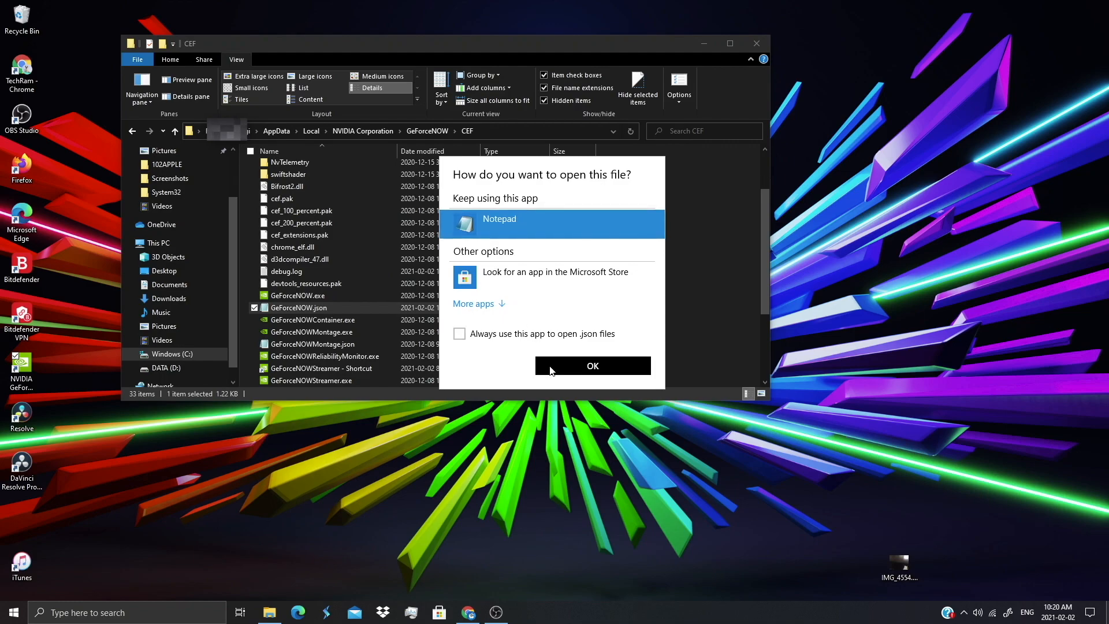
pyautogui.click(593, 366)
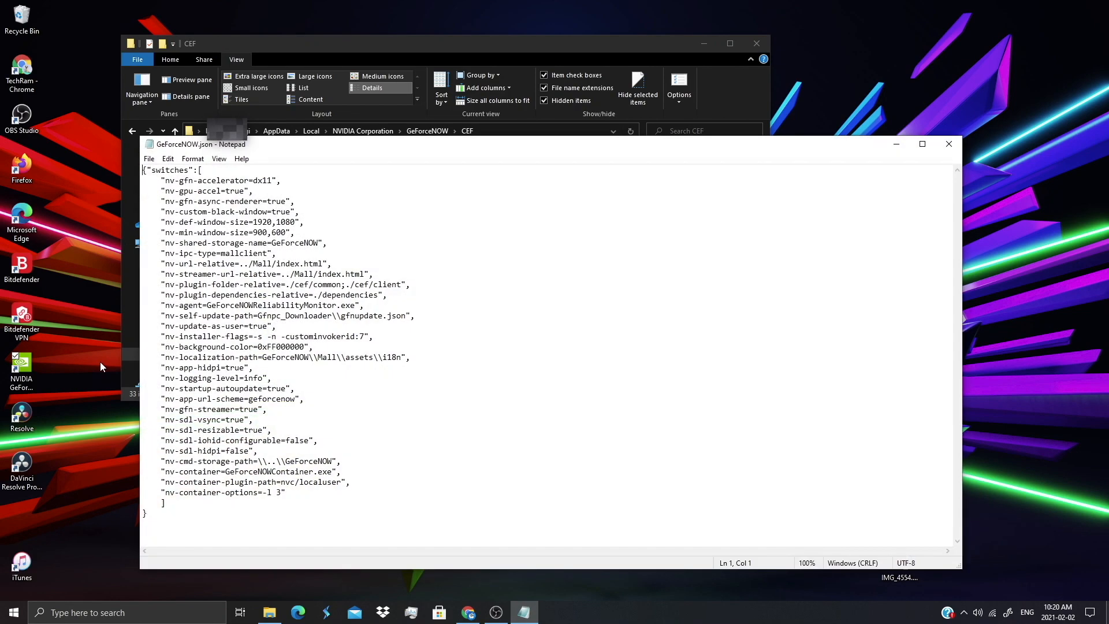
pyautogui.moveTo(111, 429)
pyautogui.write('fals')
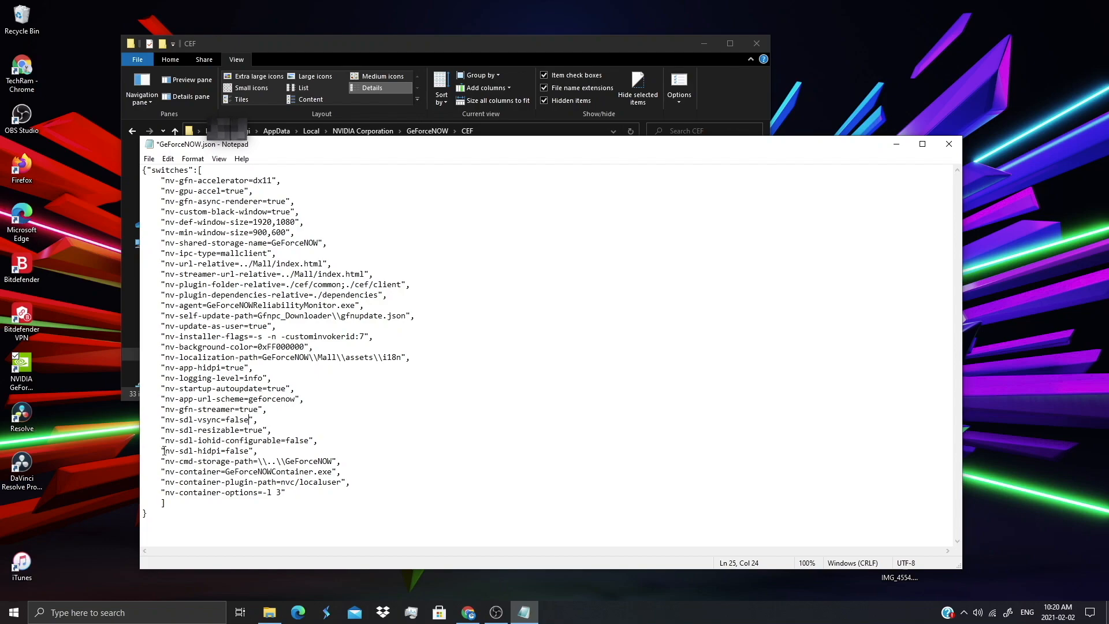
# Set iohid-configurable and hidpi to true, vsync to false, and select the 1920 window width
pyautogui.click(309, 440)
pyautogui.write('t')
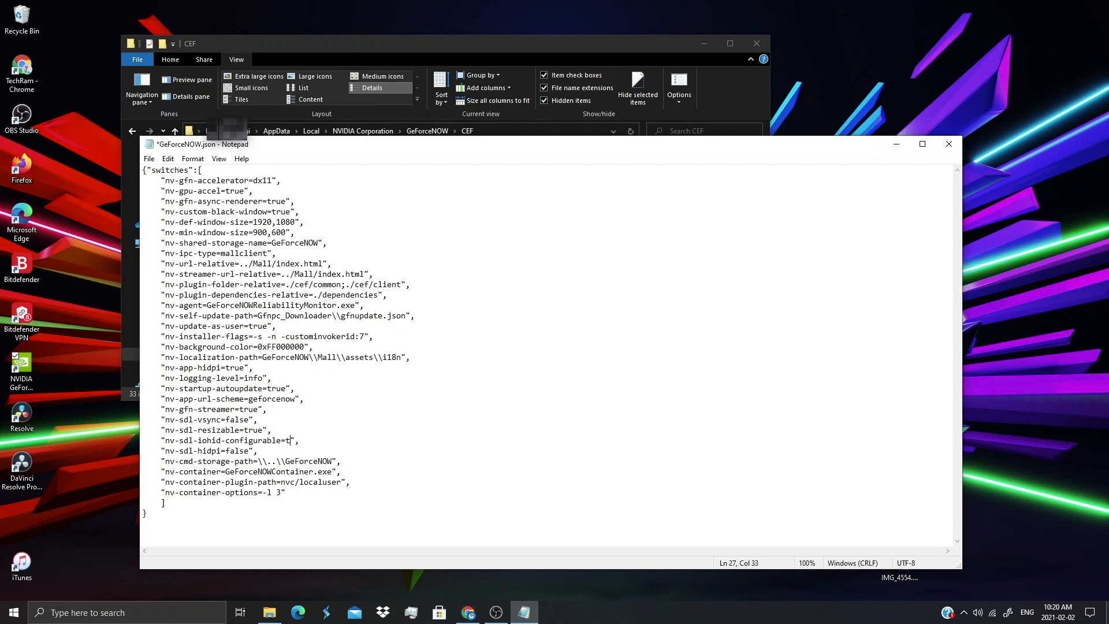
pyautogui.write('rue')
pyautogui.click(210, 451)
pyautogui.write('t')
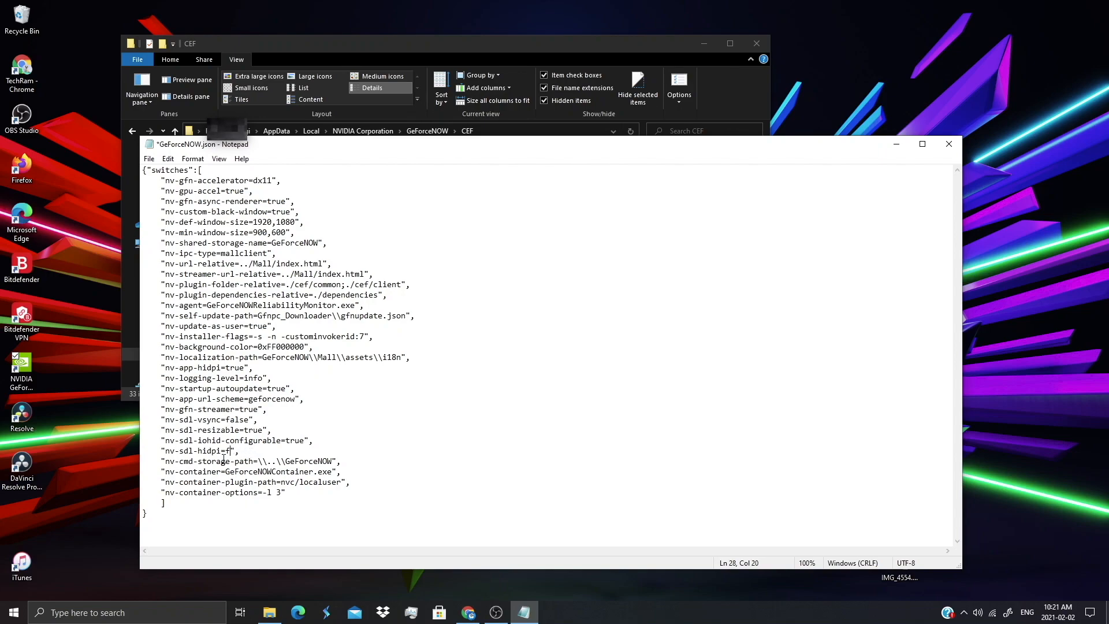
pyautogui.write('rr')
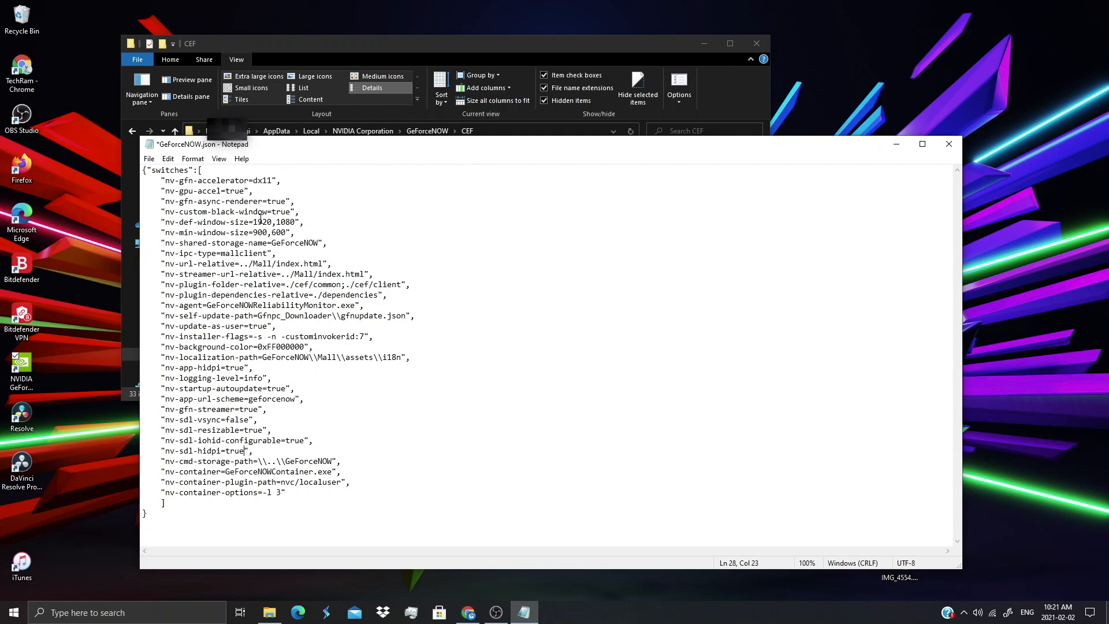
pyautogui.doubleClick(276, 221)
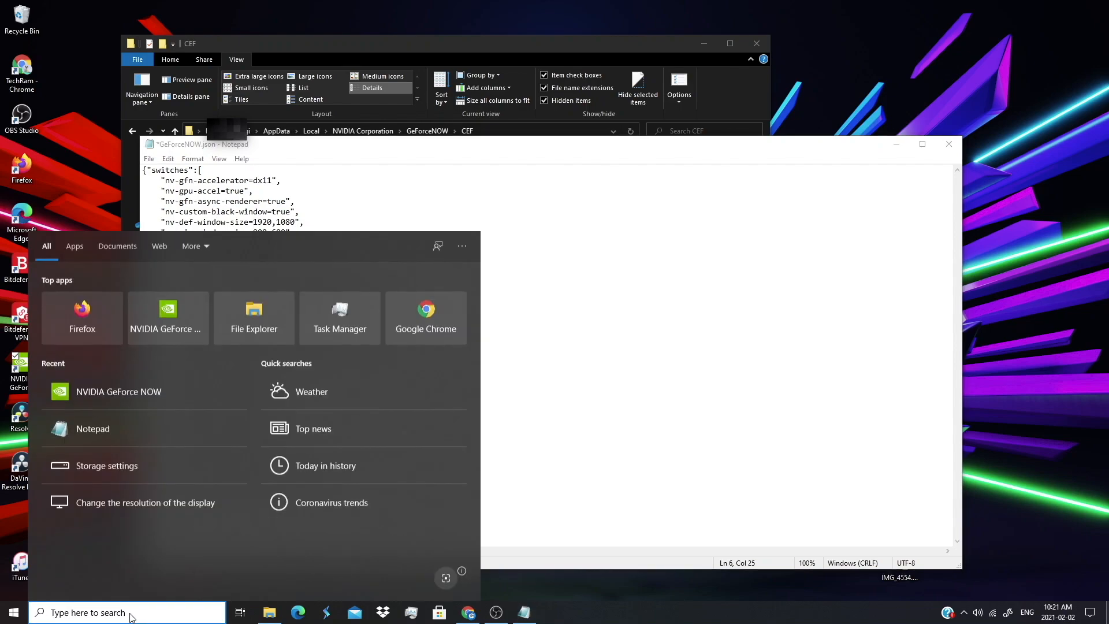
# Search 'resolution' and confirm the Display resolution dropdown shows 1920 × 1080
pyautogui.write('resolut')
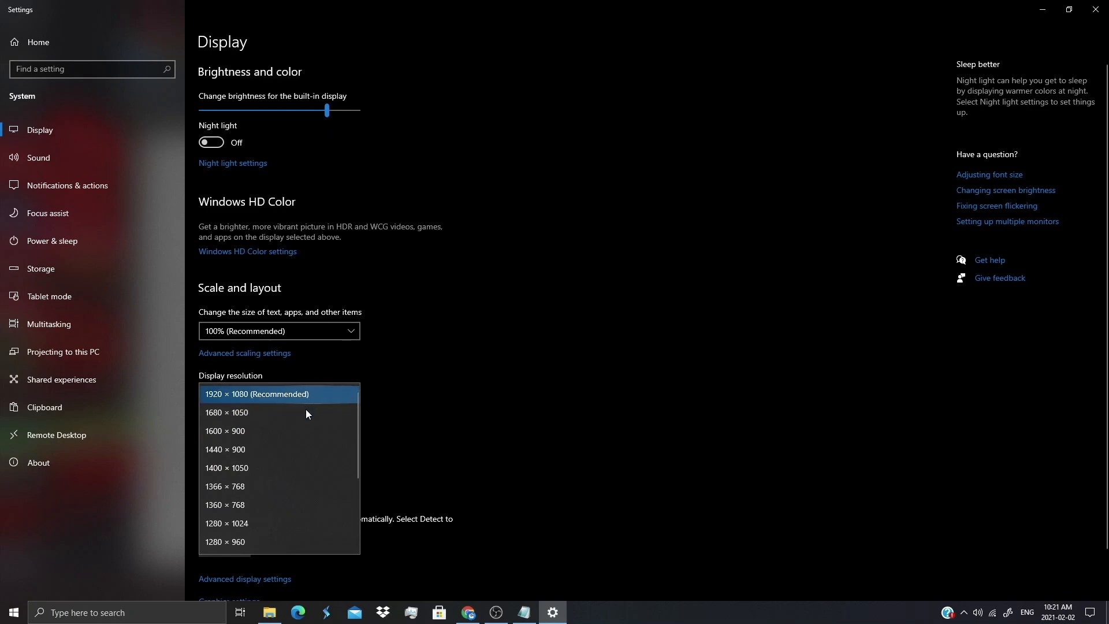
pyautogui.moveTo(276, 392)
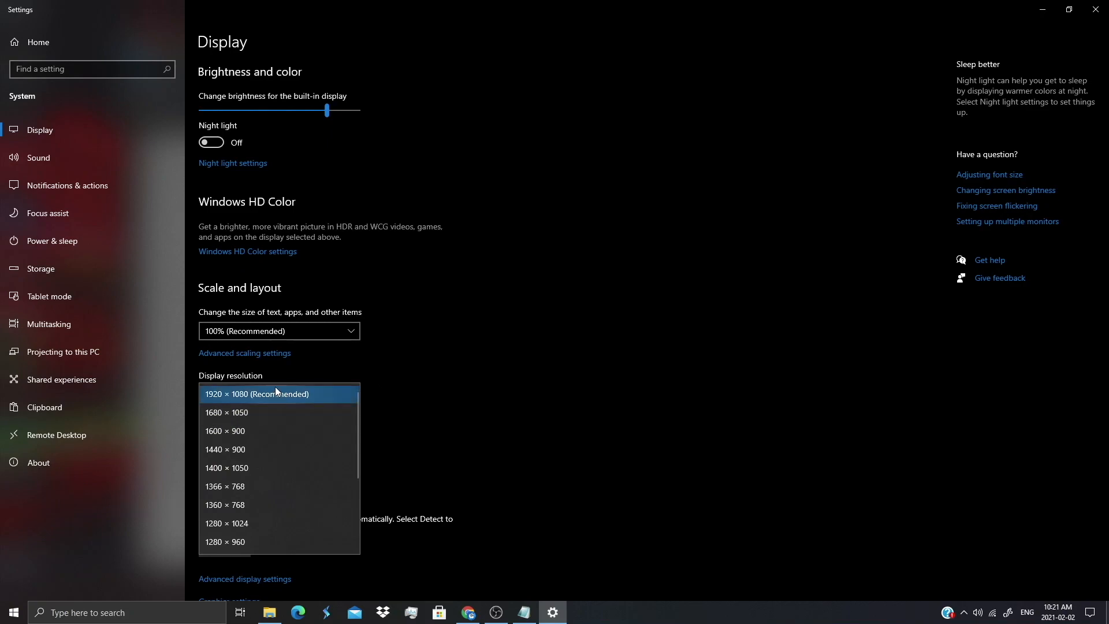
pyautogui.click(256, 394)
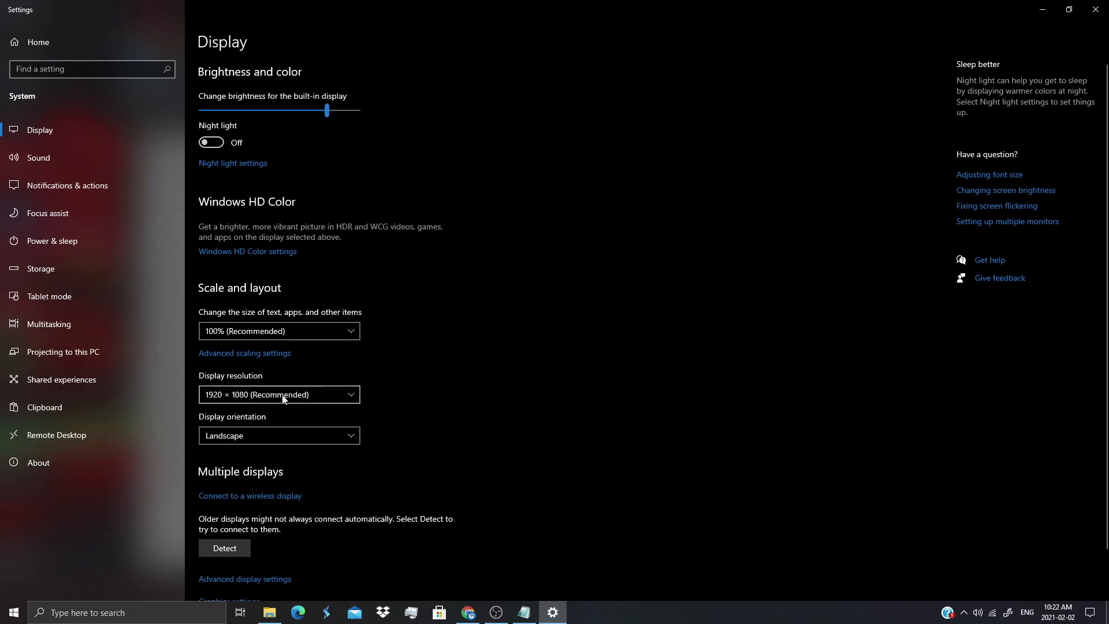
pyautogui.click(279, 394)
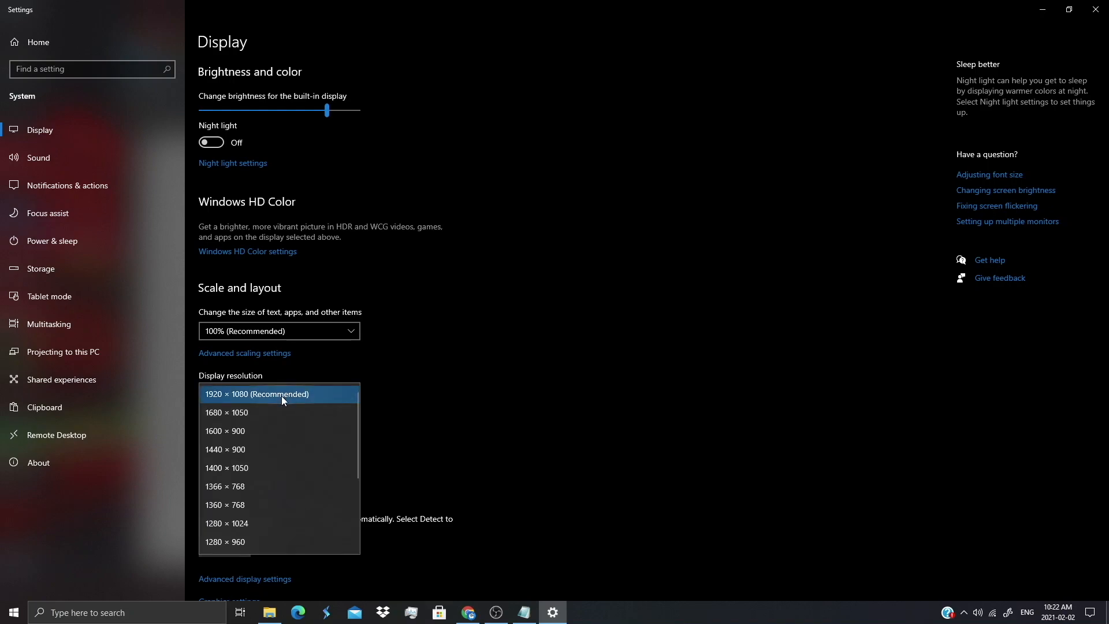
pyautogui.click(523, 612)
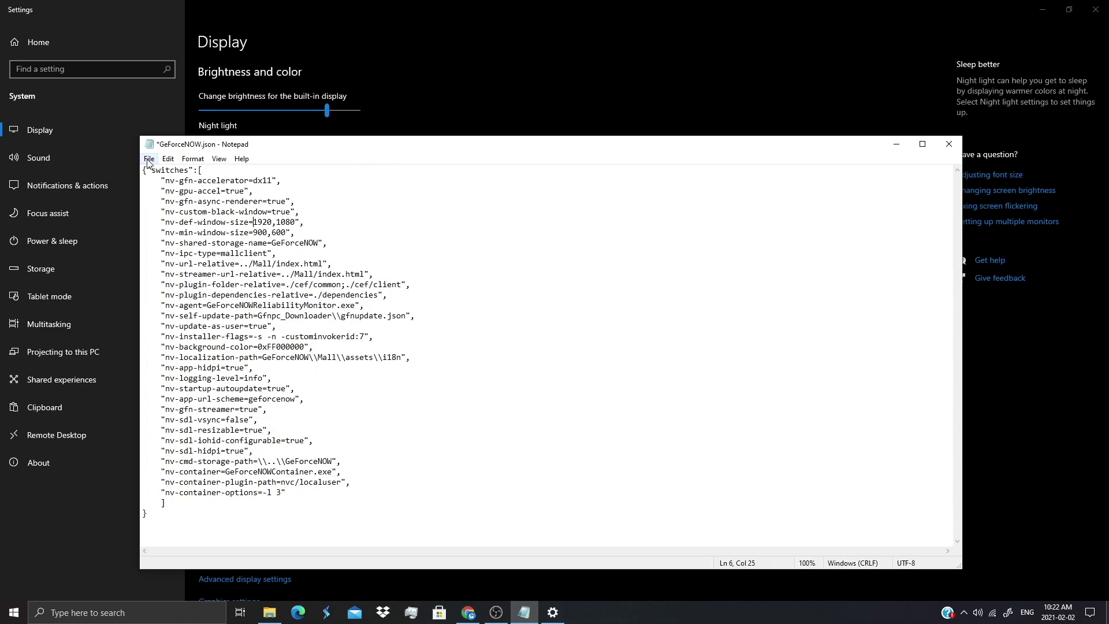
# Save the edited GeForceNOW.json with Ctrl+S and check the File menu
pyautogui.press('ctrl+s')
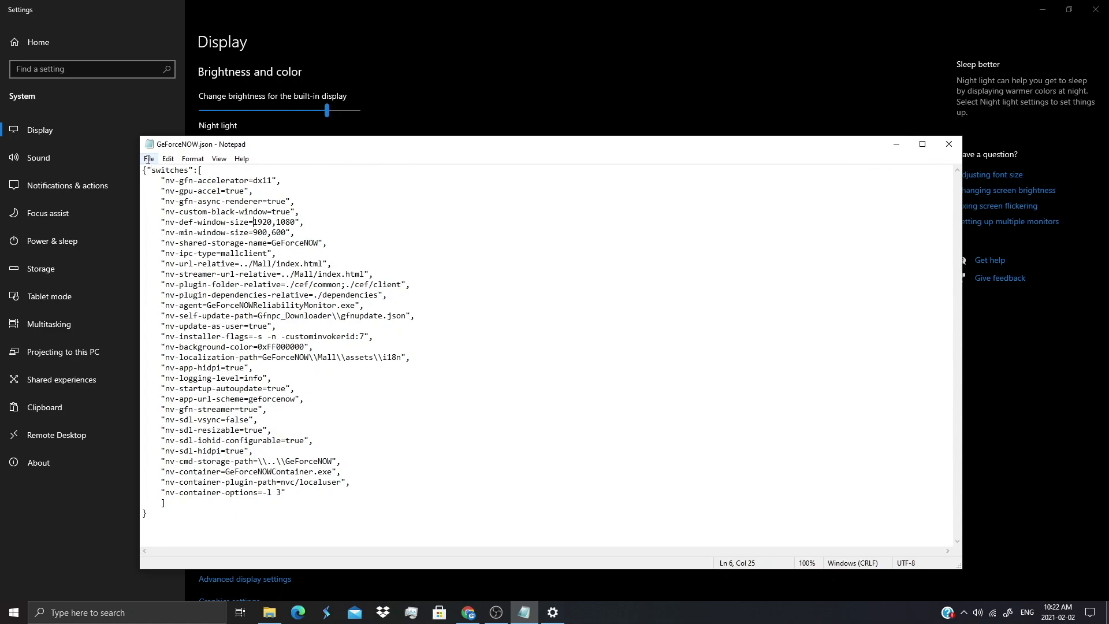
pyautogui.click(149, 159)
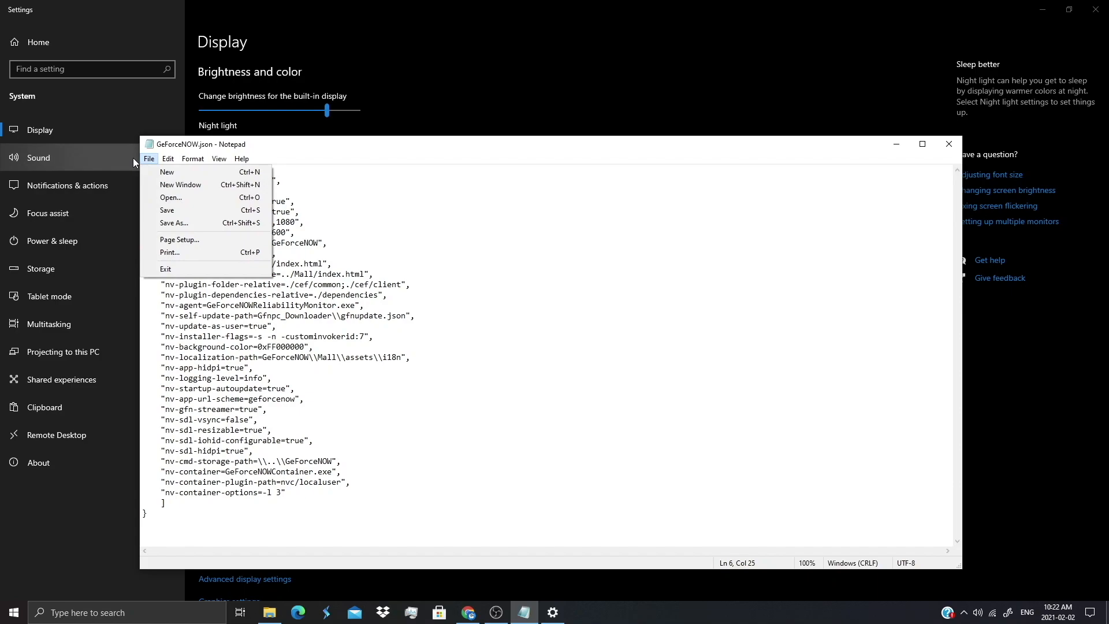
pyautogui.click(310, 218)
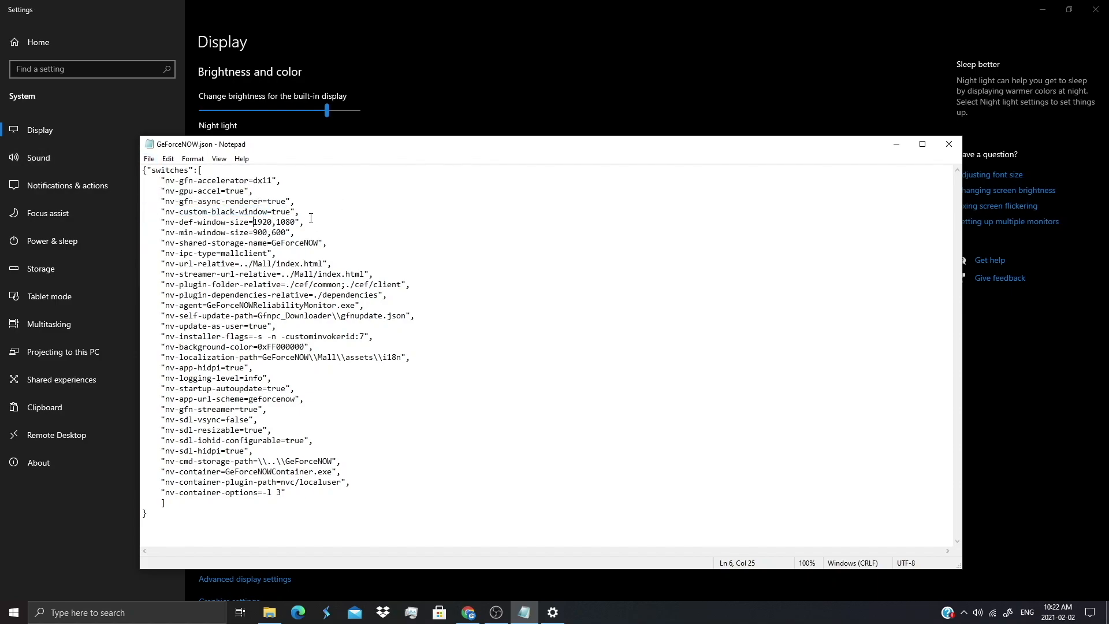
pyautogui.moveTo(804, 6)
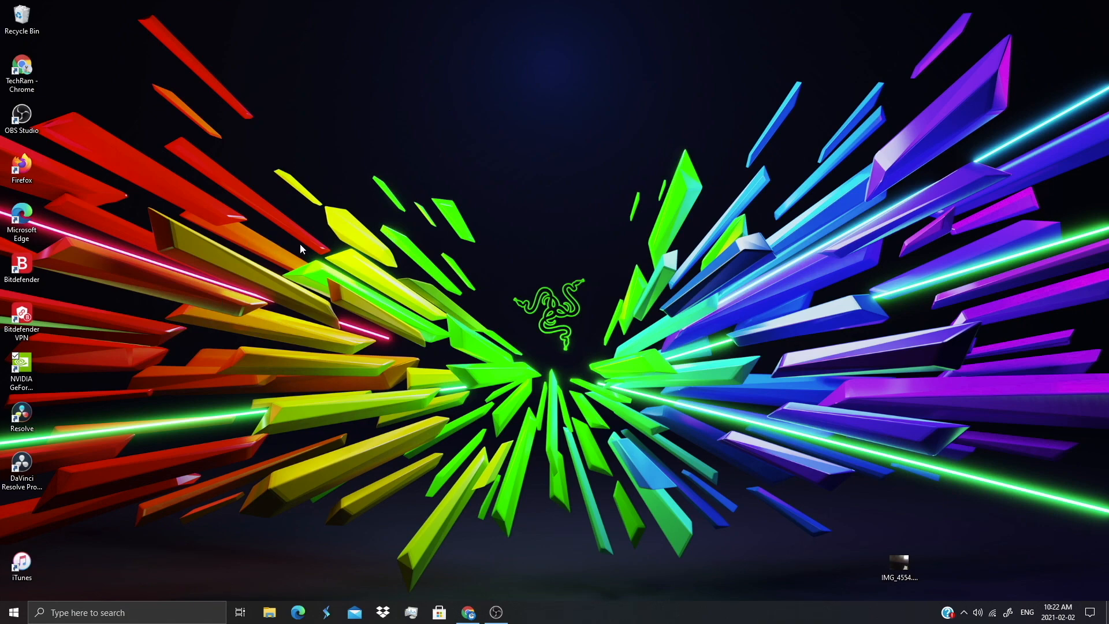
# Launch GeForce NOW from its desktop shortcut to reach the Games home page
pyautogui.click(21, 367)
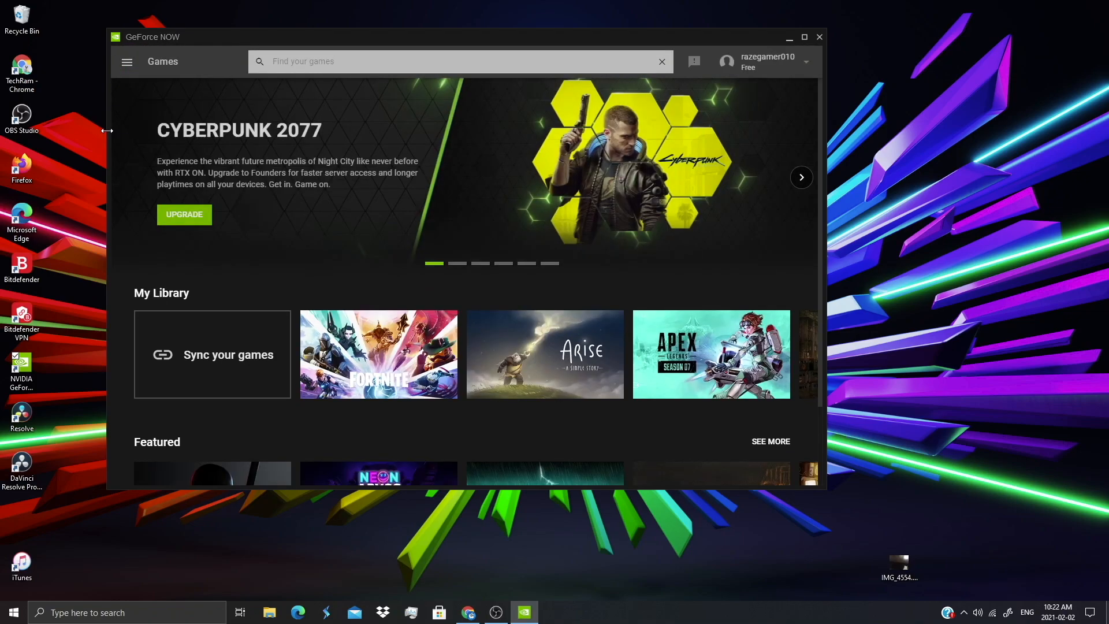
pyautogui.moveTo(127, 62)
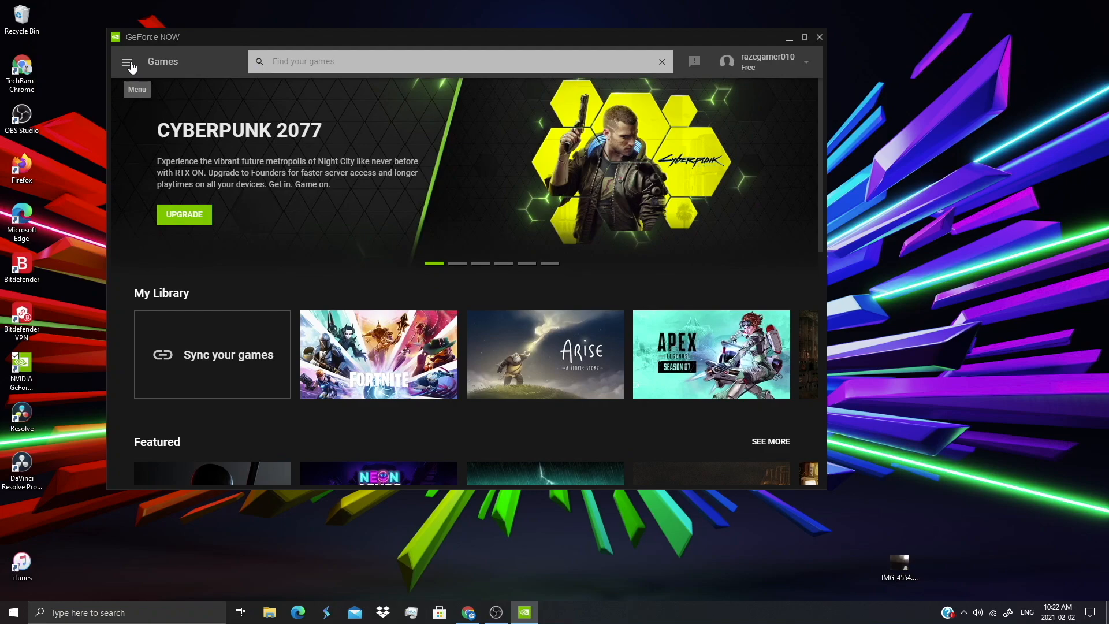
# Go to GeForce NOW Settings, scroll to Direct Mouse Input, and maximize the window
pyautogui.click(127, 61)
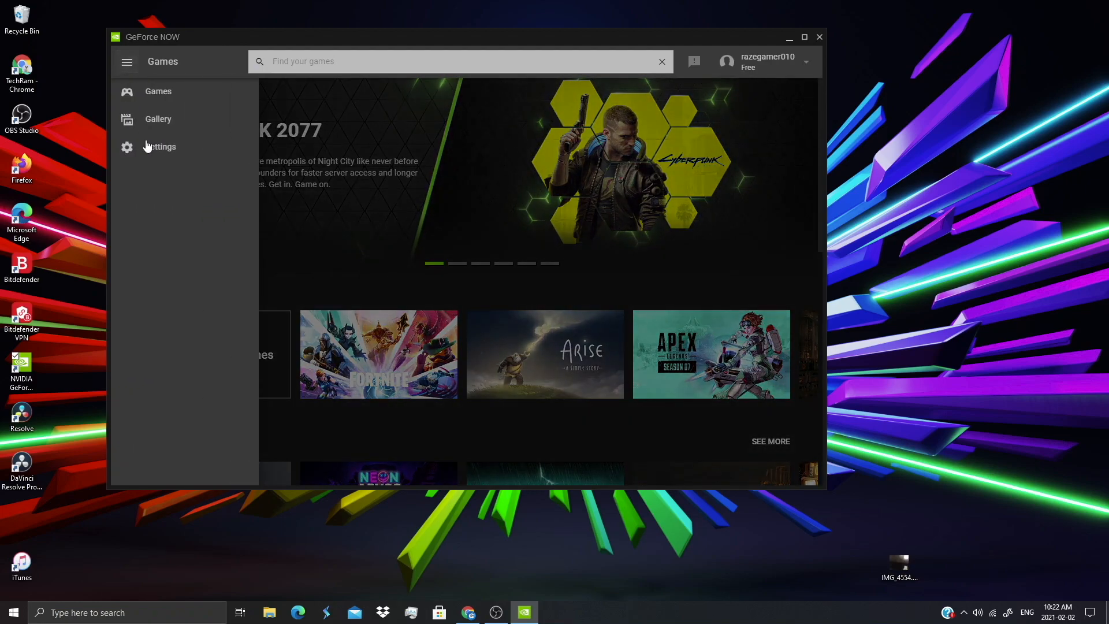
pyautogui.click(160, 146)
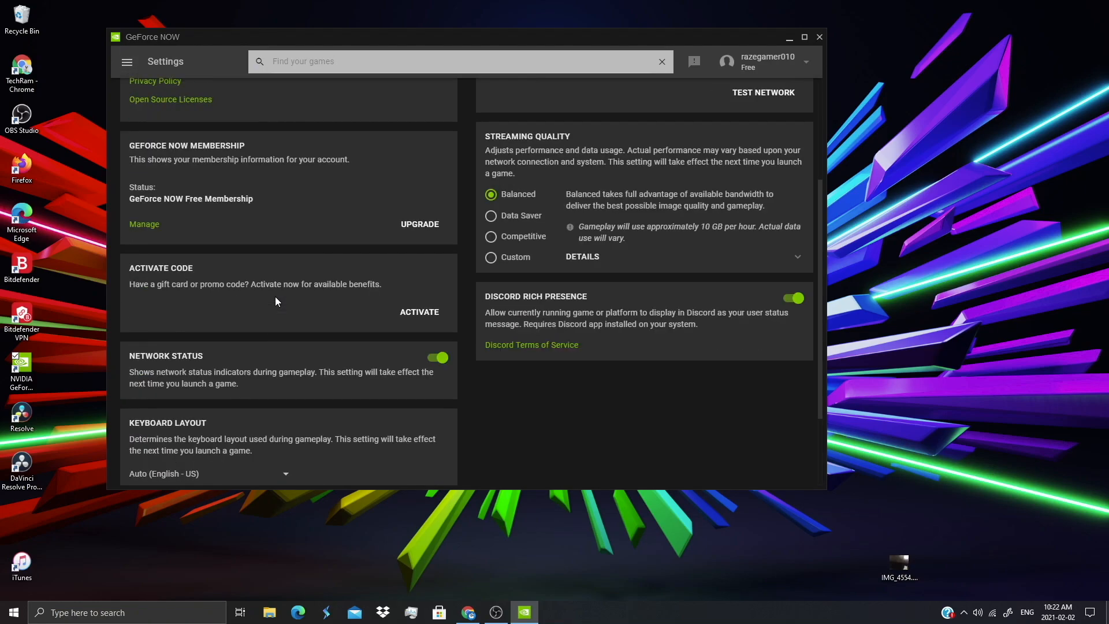
pyautogui.scroll(-3)
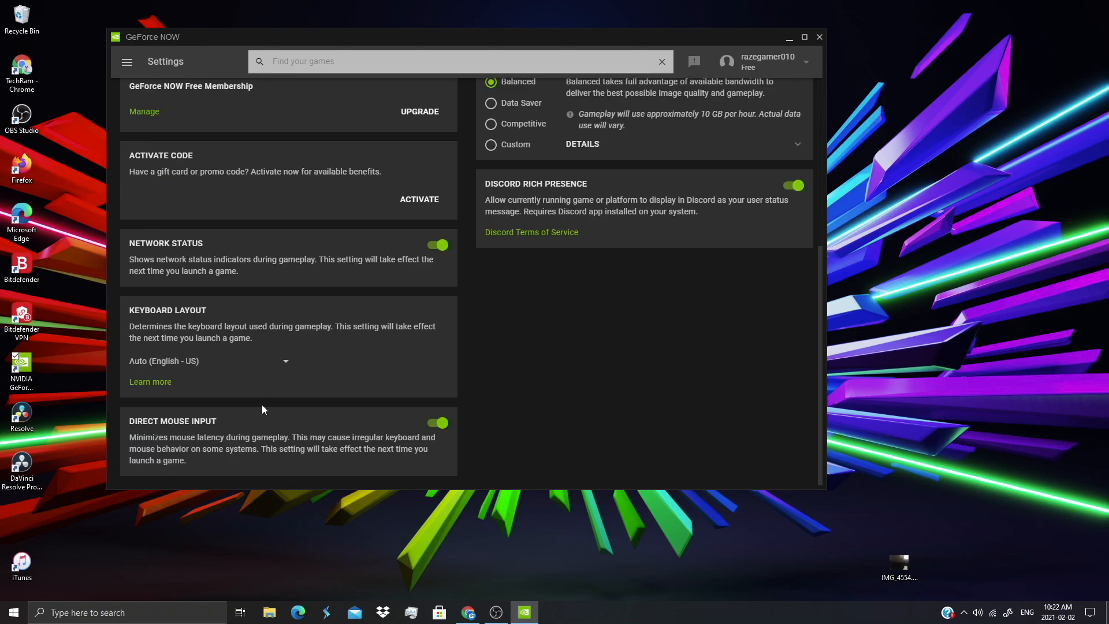
pyautogui.click(804, 37)
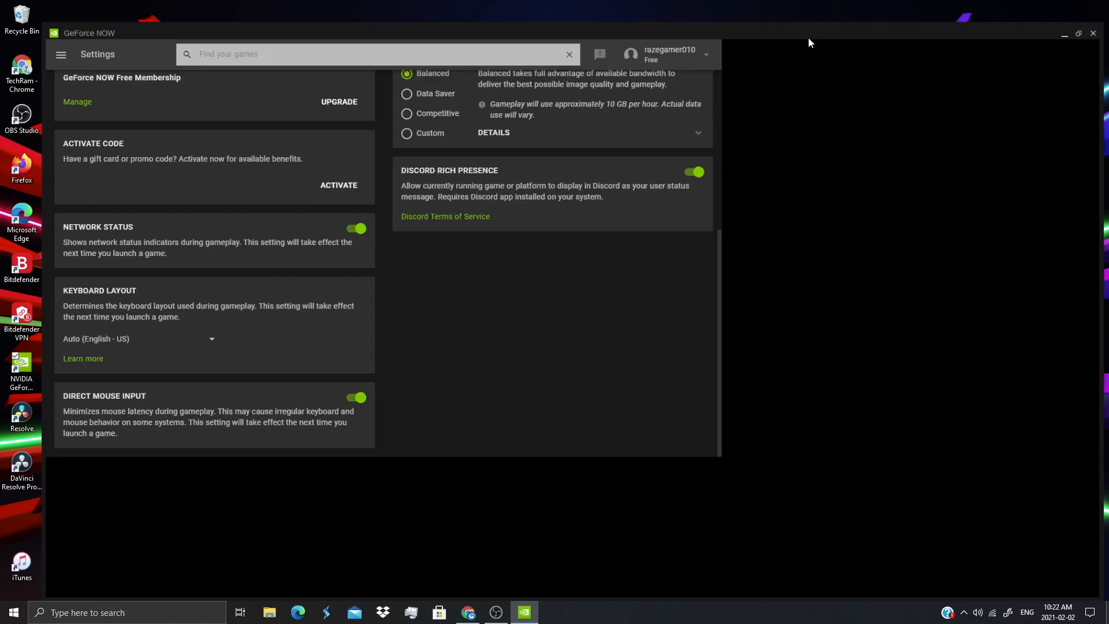
pyautogui.click(1077, 33)
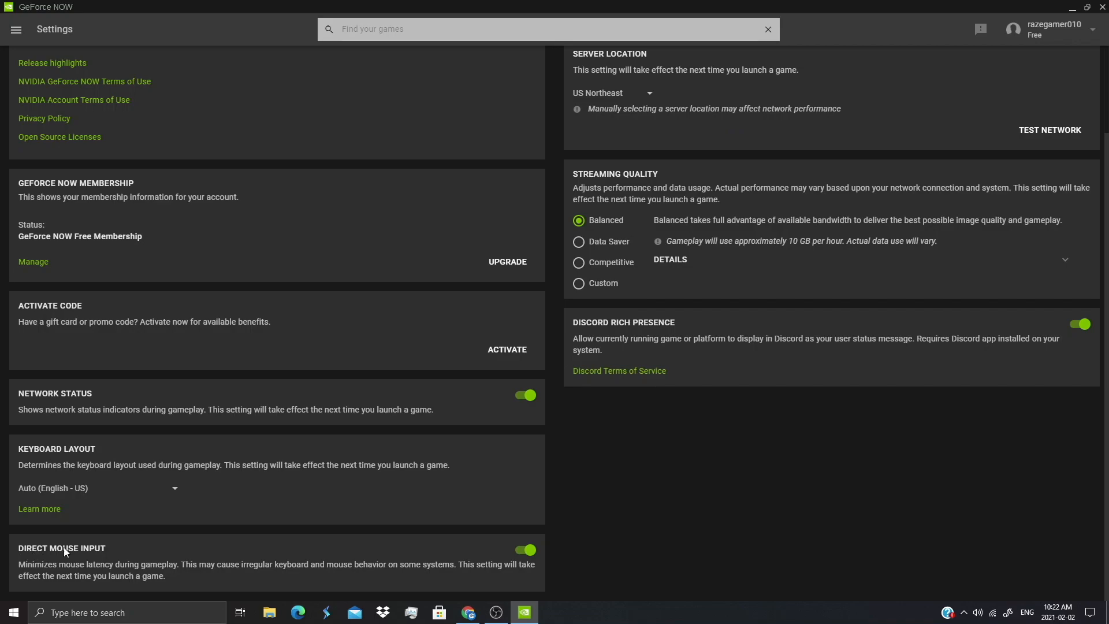
pyautogui.moveTo(80, 569)
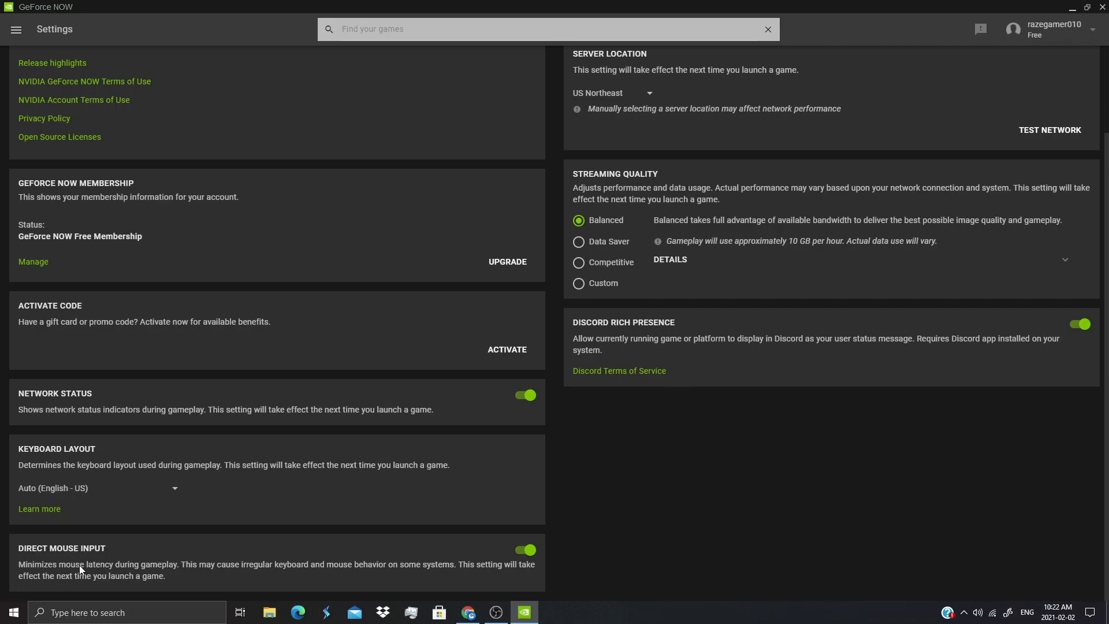
pyautogui.moveTo(296, 555)
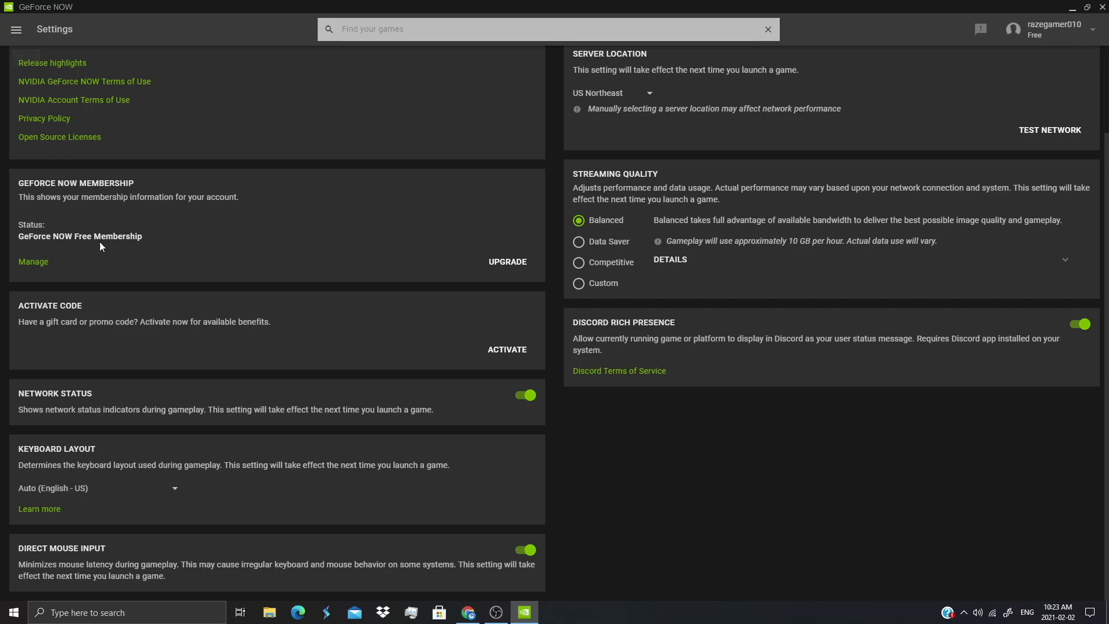
pyautogui.moveTo(582, 568)
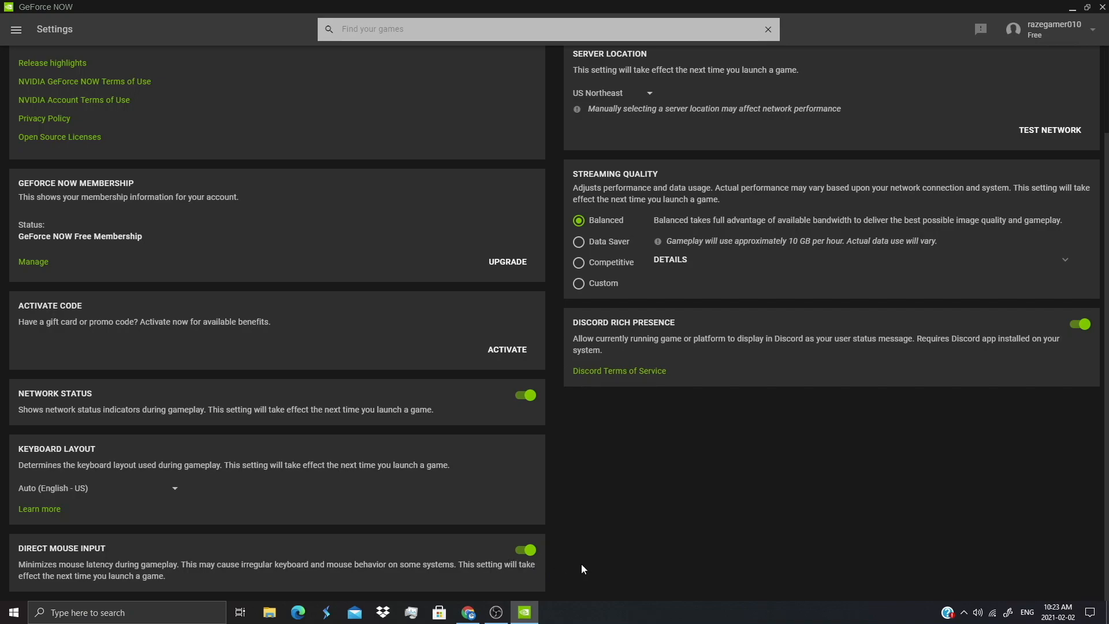
pyautogui.moveTo(178, 36)
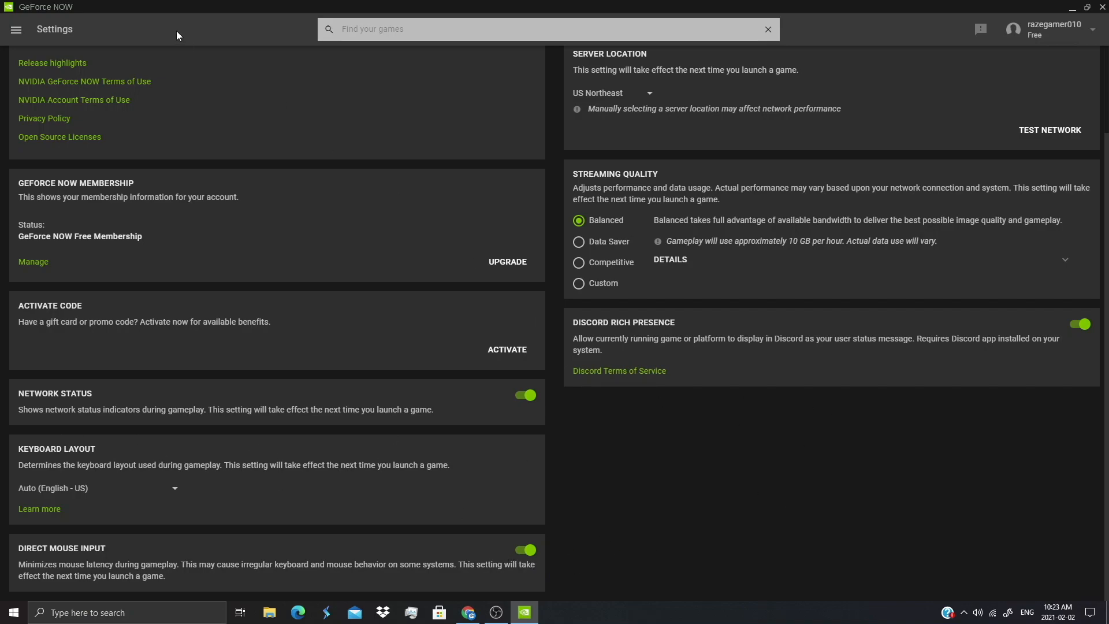
# Reopen the navigation menu and scroll the Settings page to show Direct Mouse Input on
pyautogui.click(15, 29)
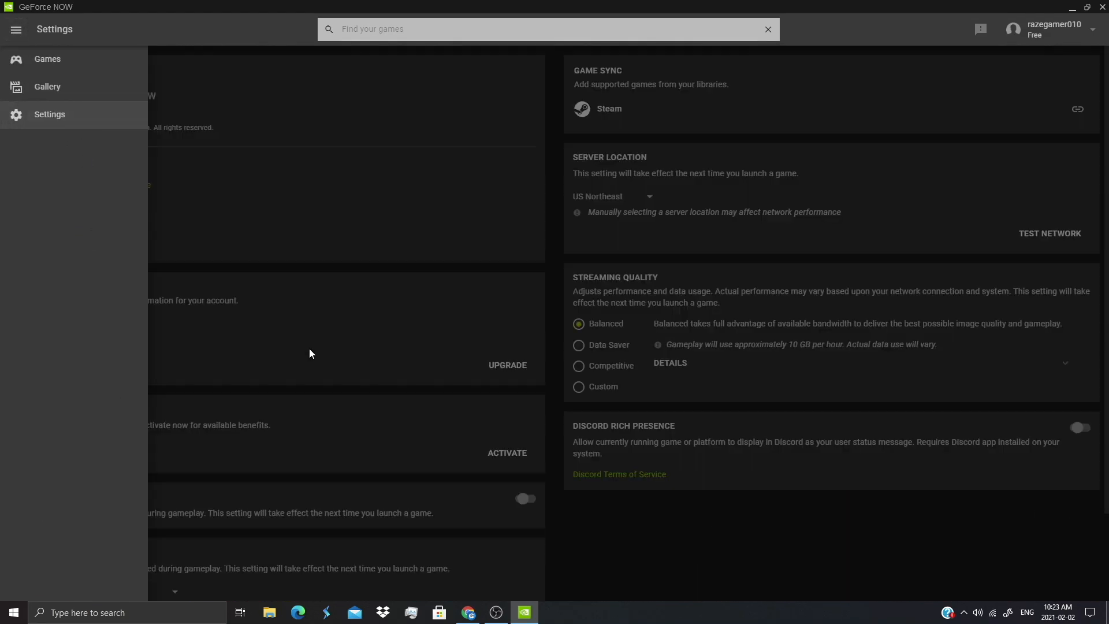
pyautogui.scroll(-3)
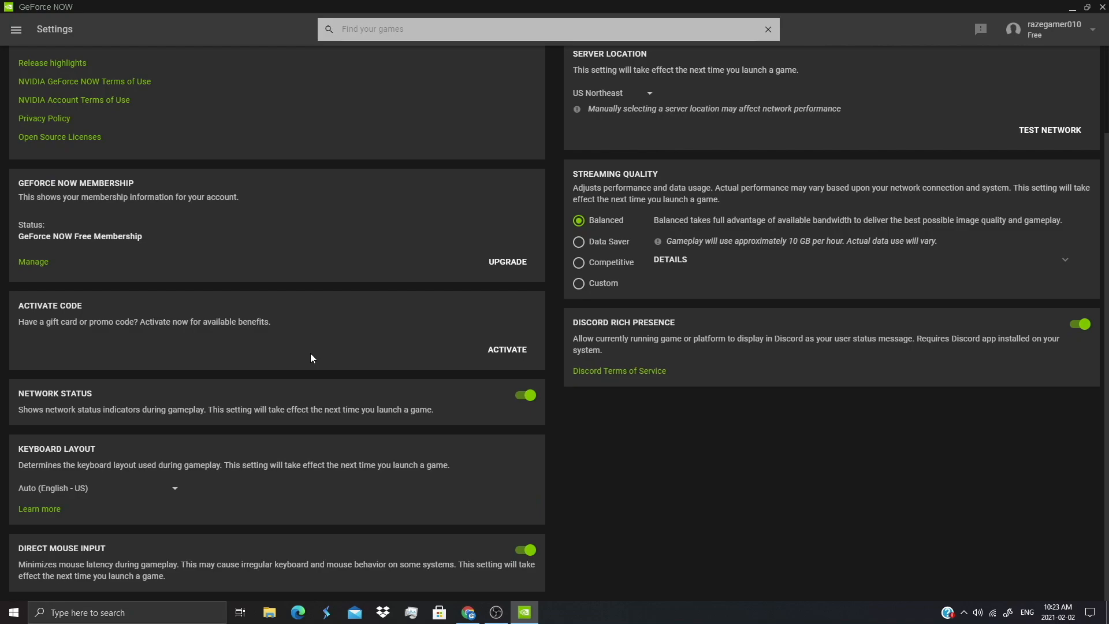
pyautogui.moveTo(228, 223)
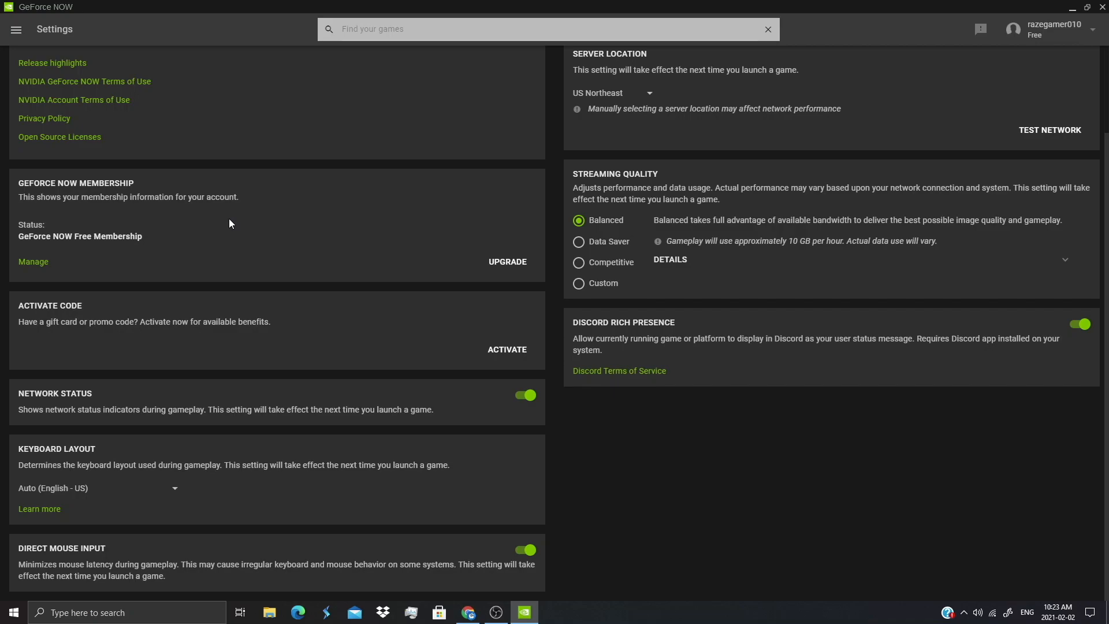